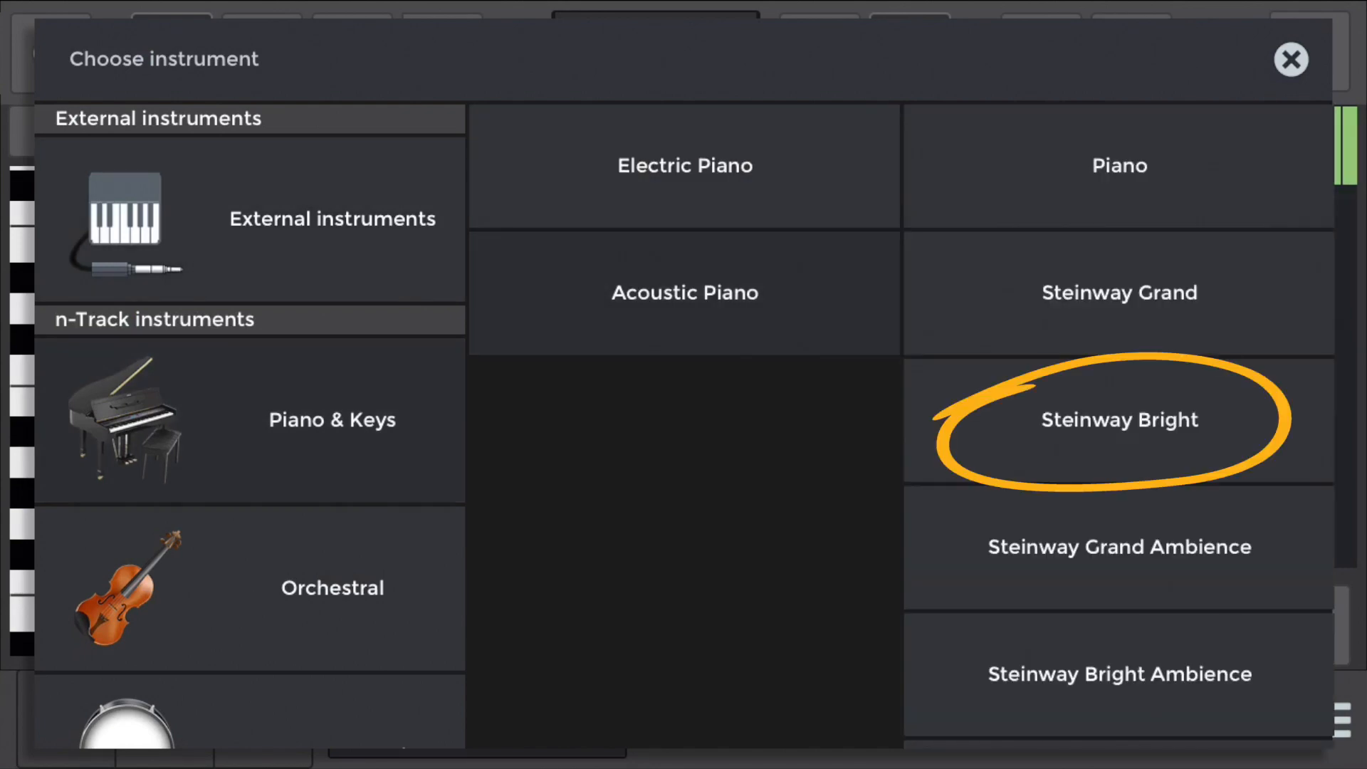
Assign Steinway Bright to the first MIDI track, audition its chords, and return to the overview.
click(1119, 418)
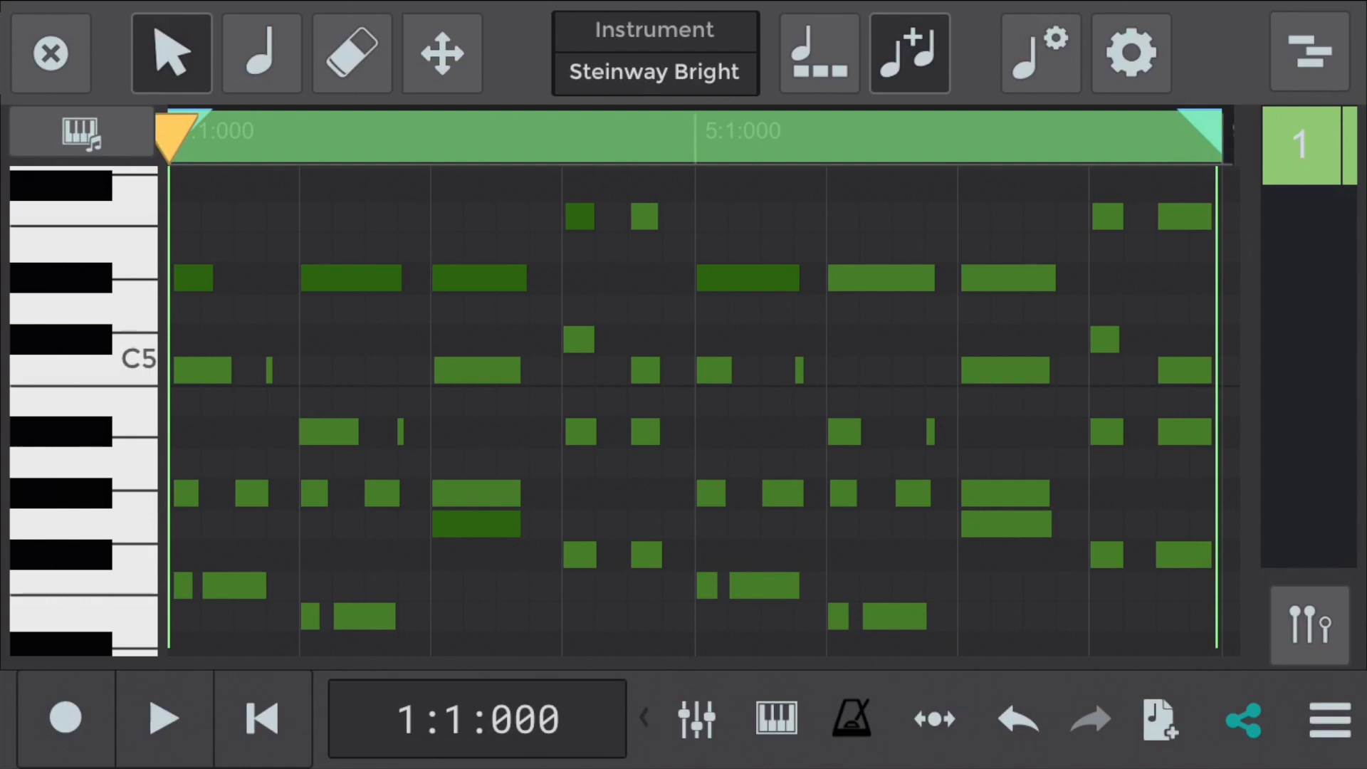
click(164, 718)
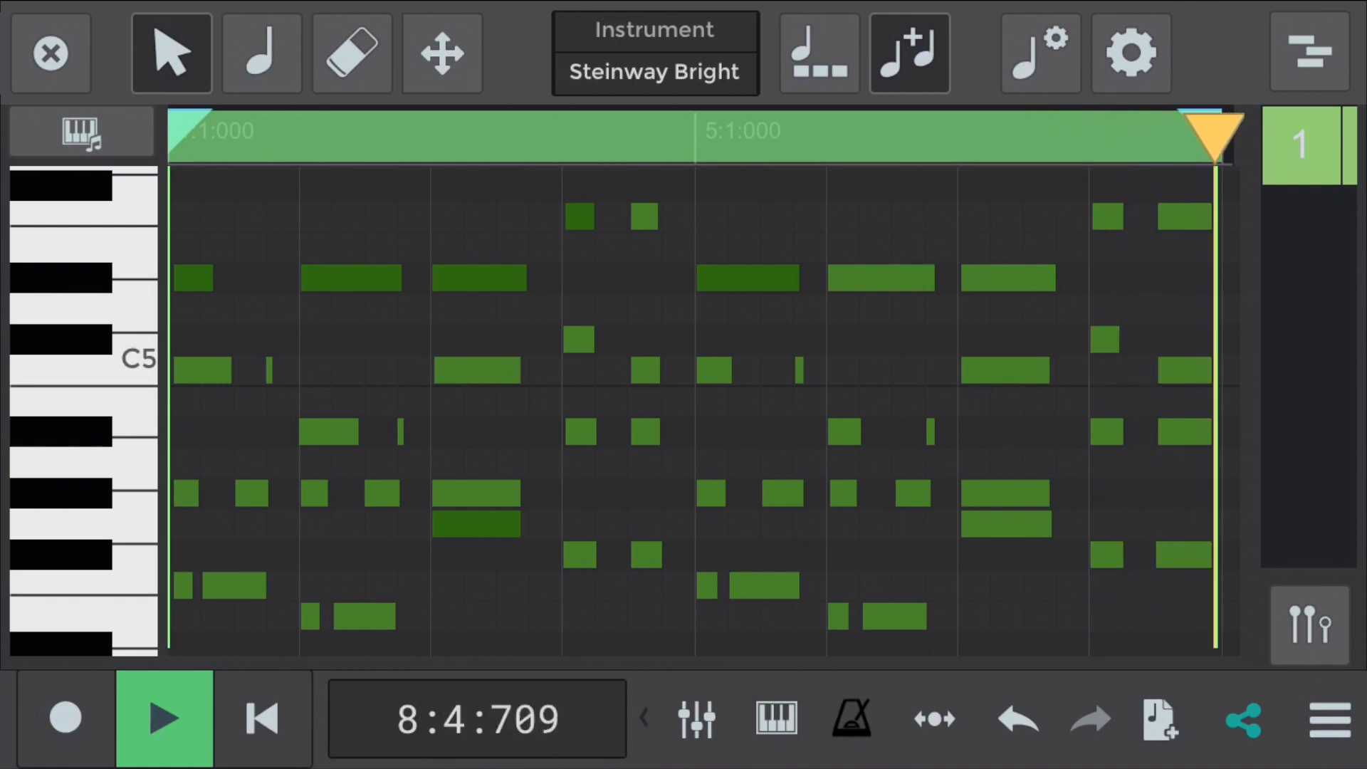
click(164, 716)
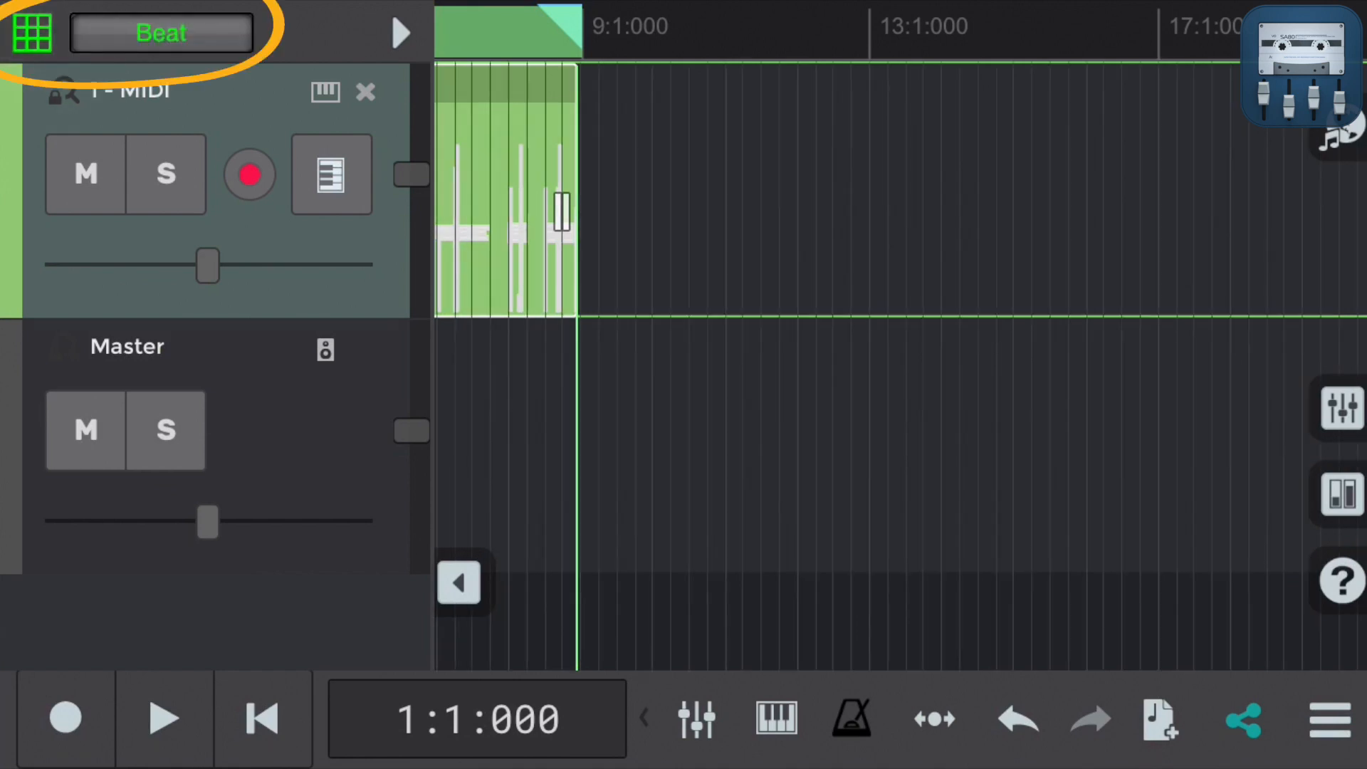
Confirm beat snap resolution and reopen track 1's Steinway chords in the piano roll.
click(161, 33)
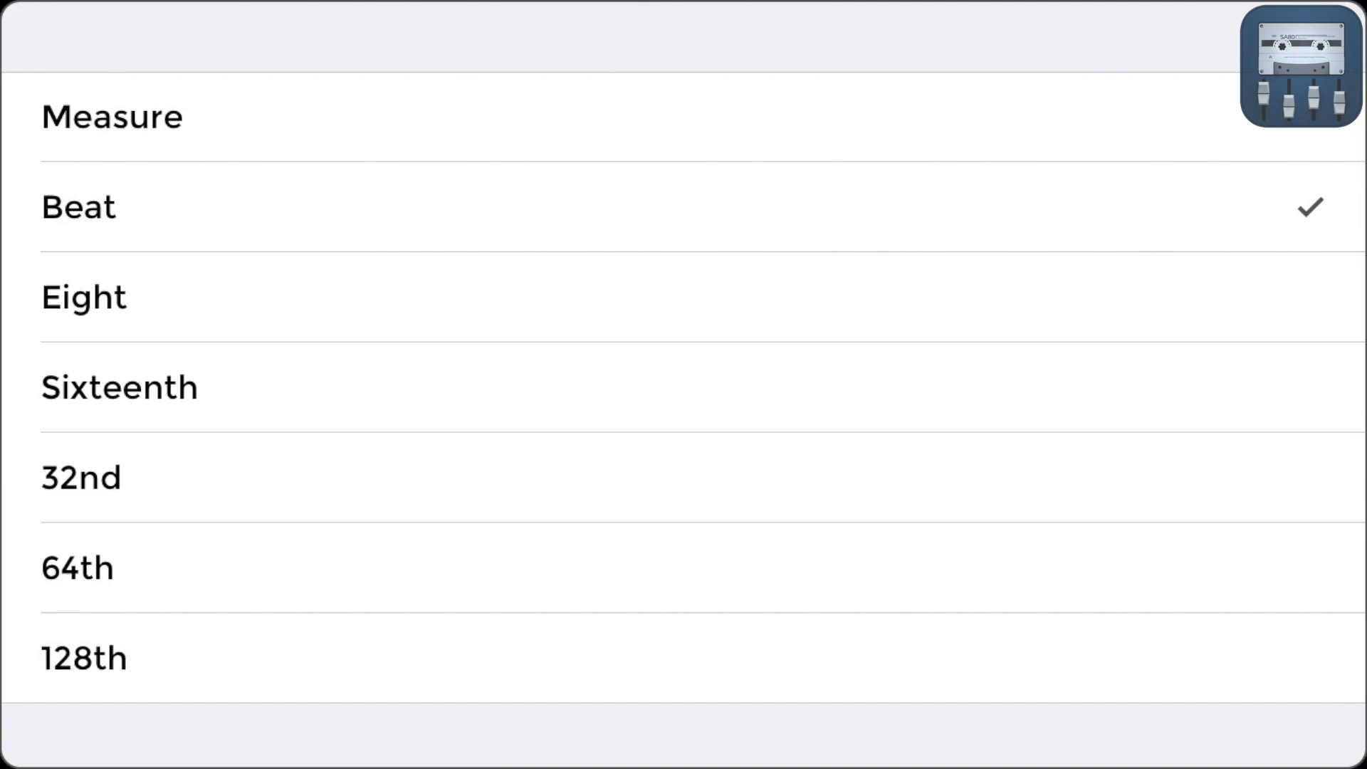
click(78, 206)
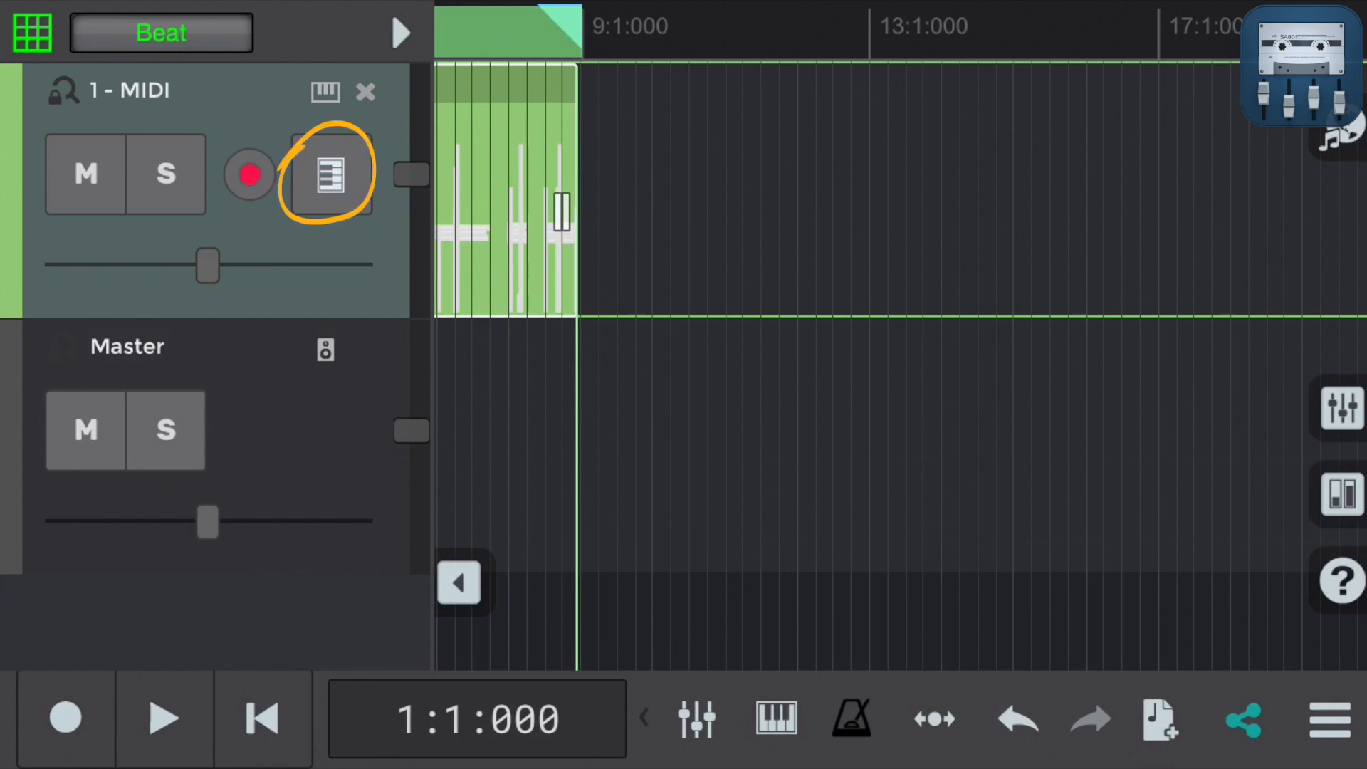
click(330, 174)
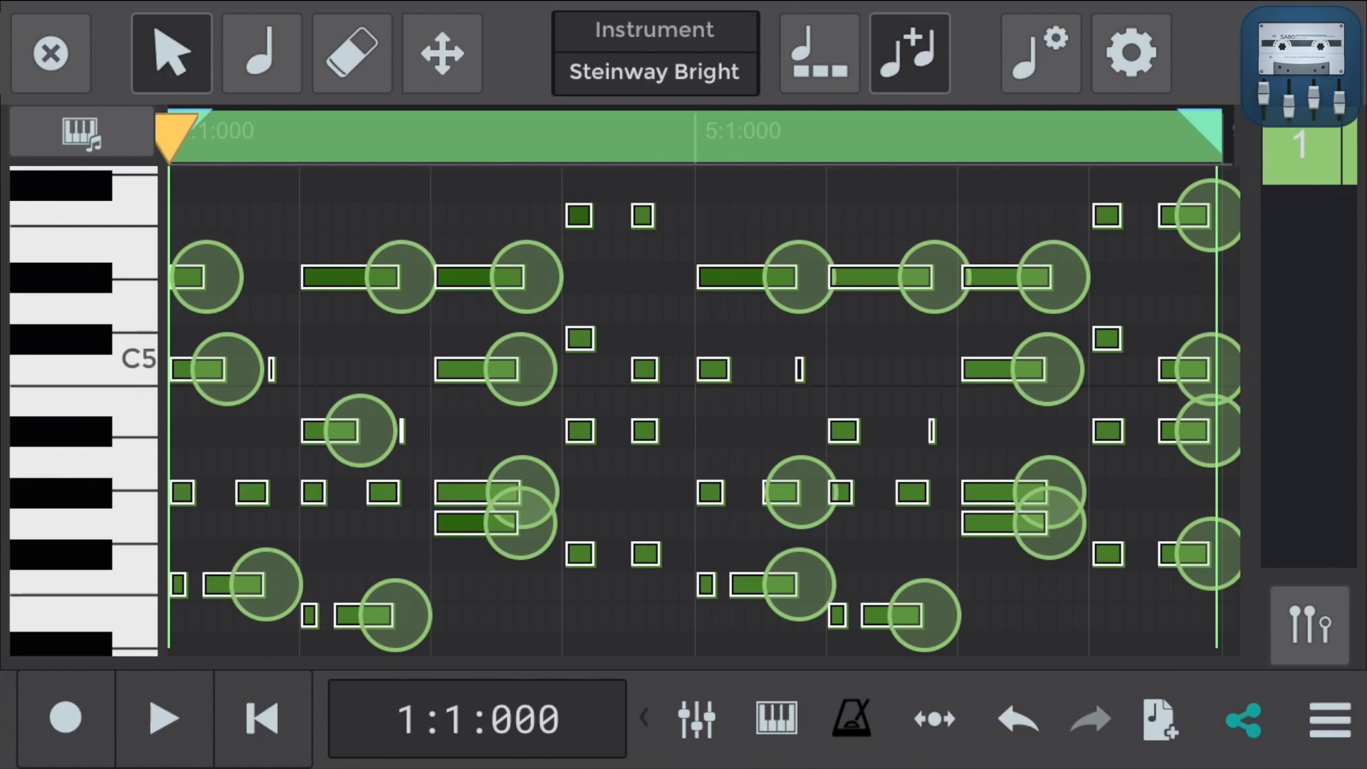
click(164, 717)
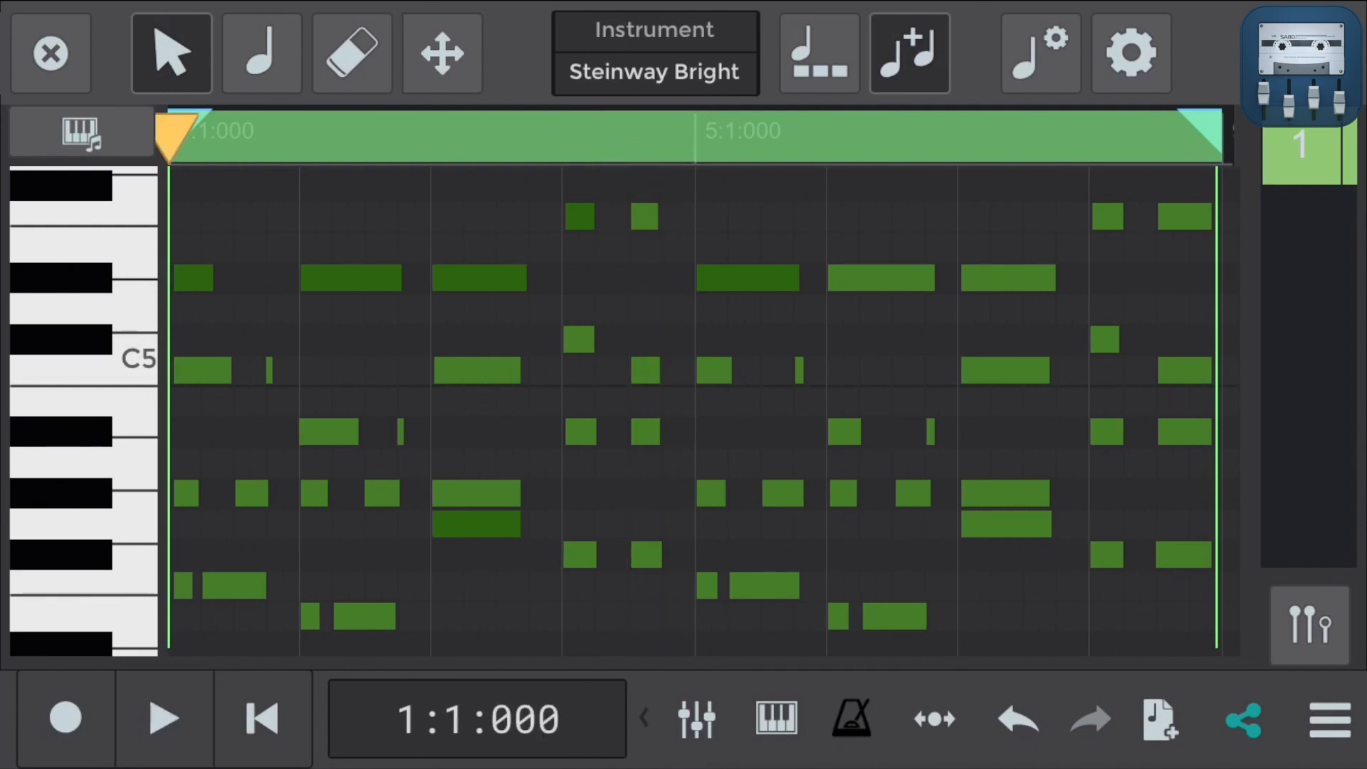
click(163, 718)
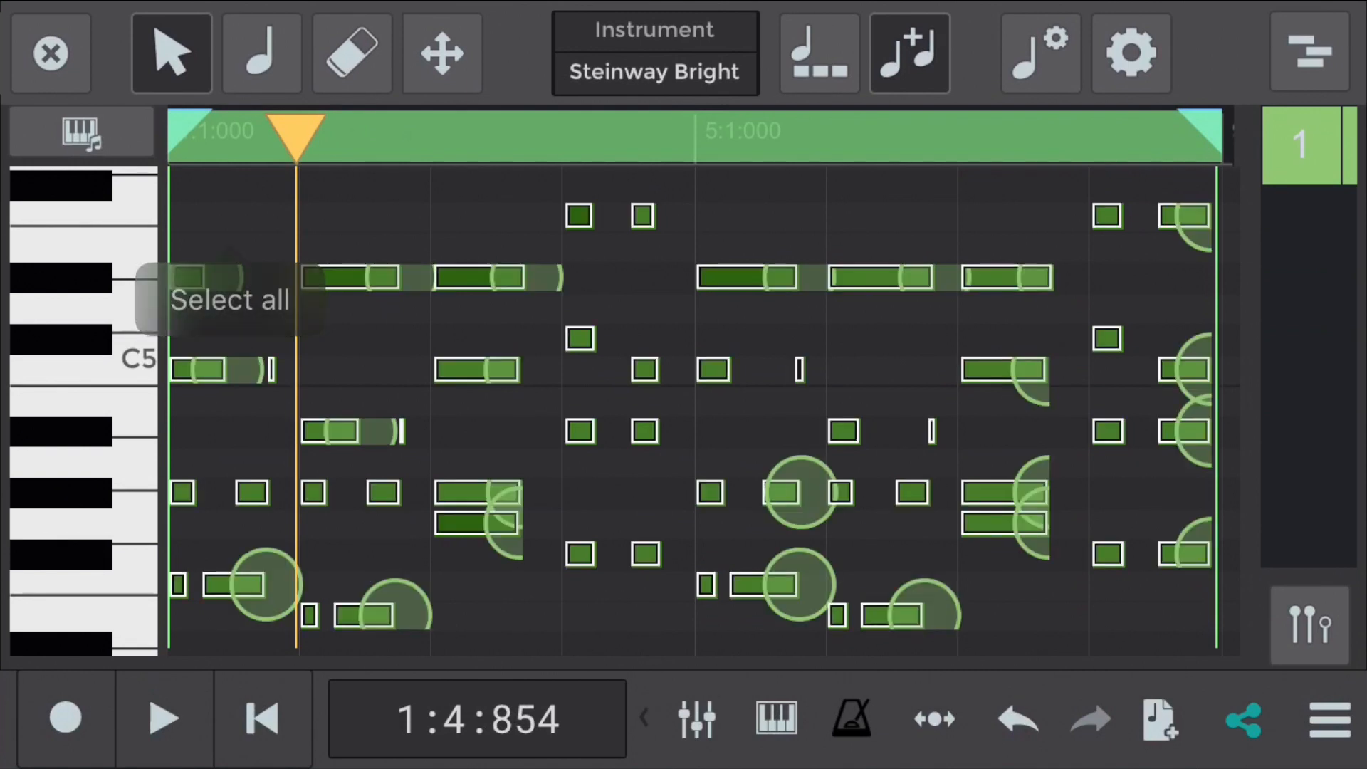
Select all chord notes, quantize them to the beat and play the result.
click(231, 299)
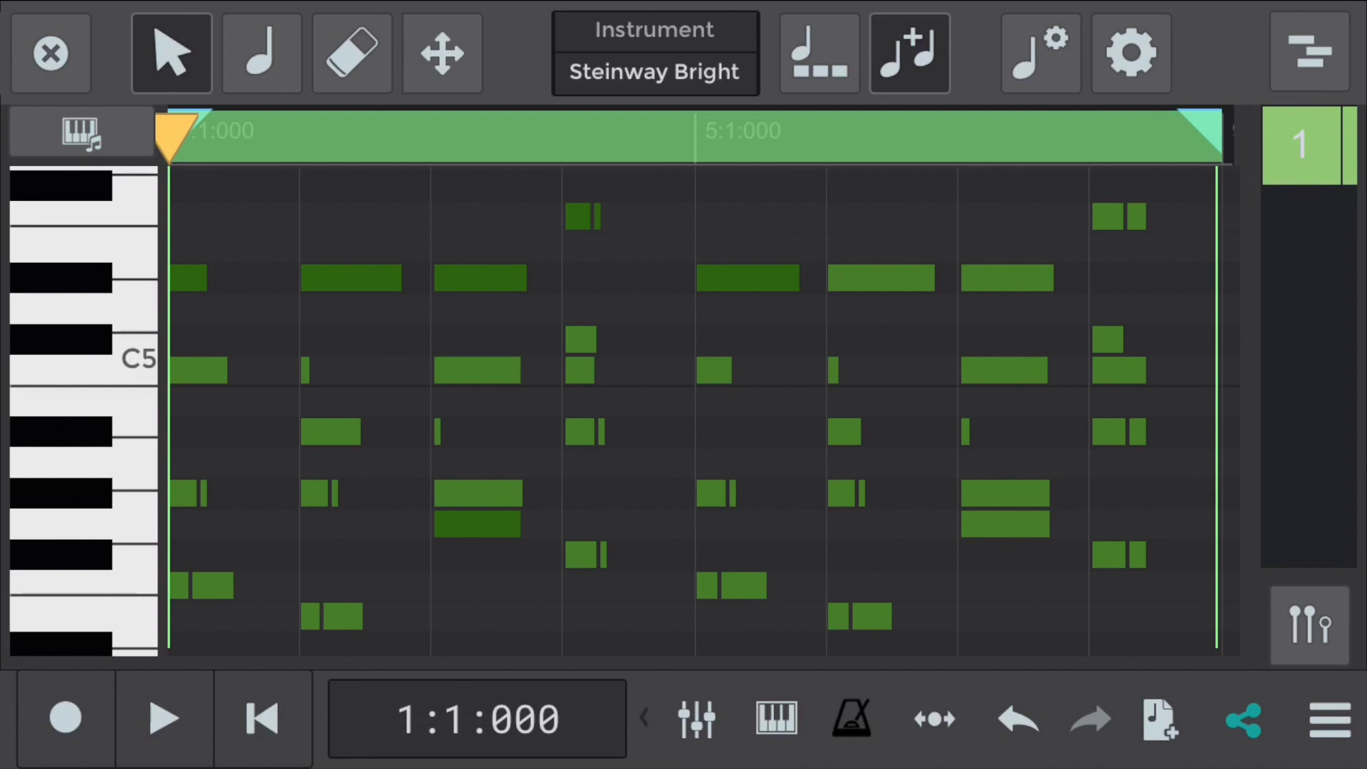
click(163, 718)
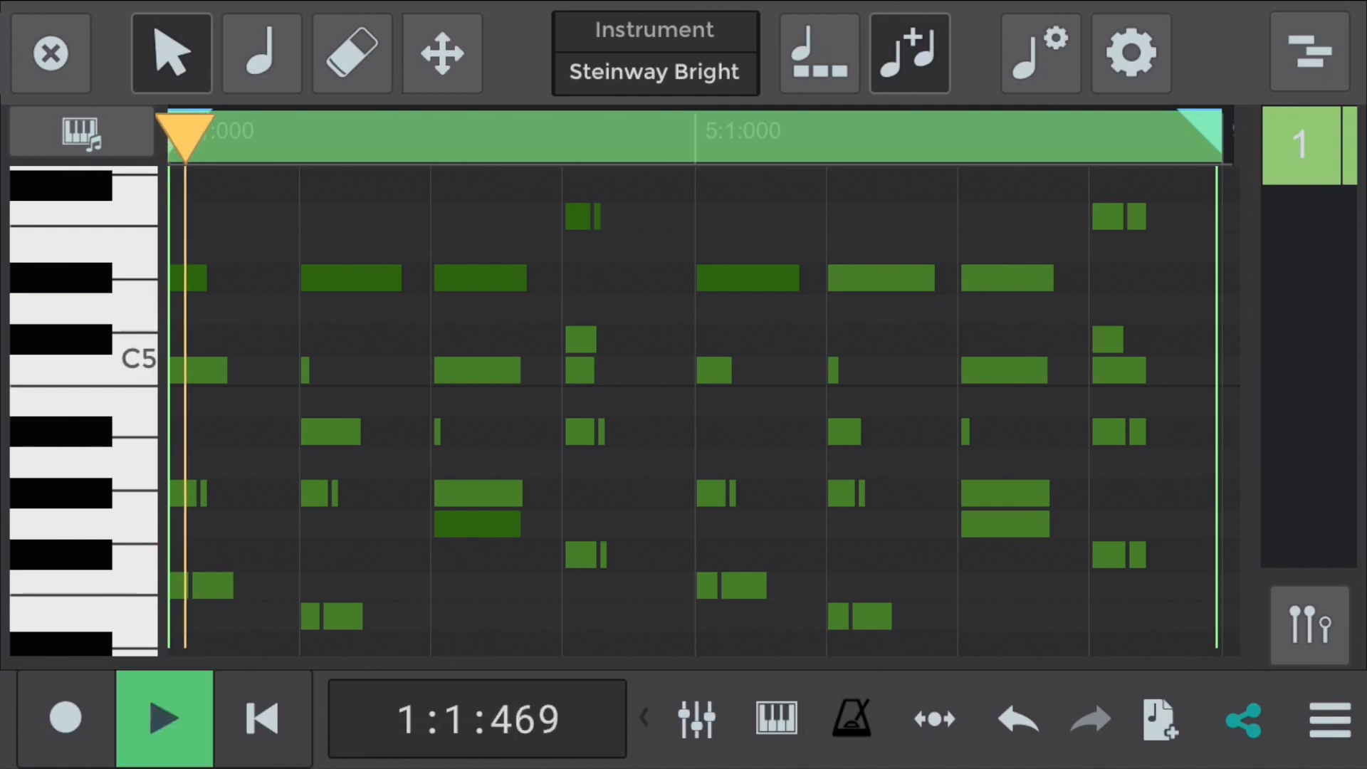
click(164, 717)
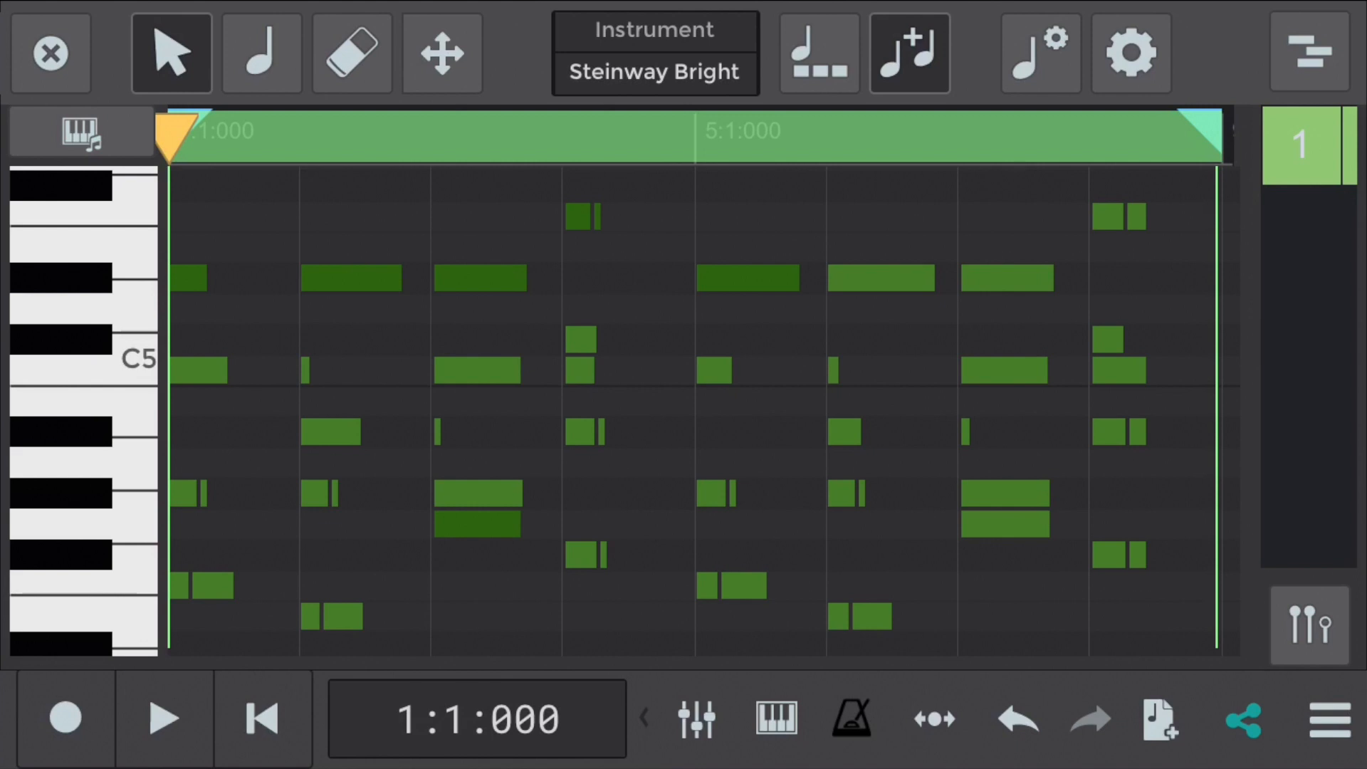
Undo the quantize and play the chords again with their original timing.
click(1090, 717)
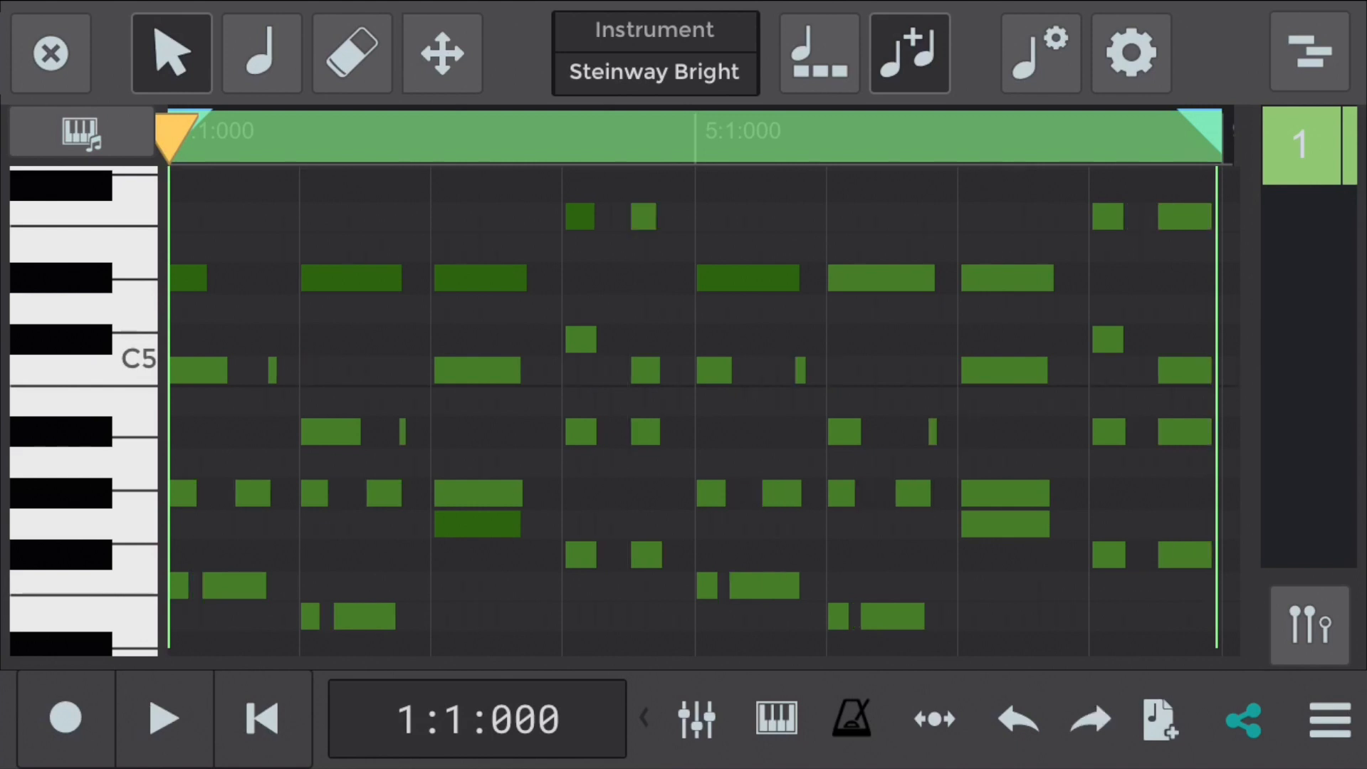
click(164, 718)
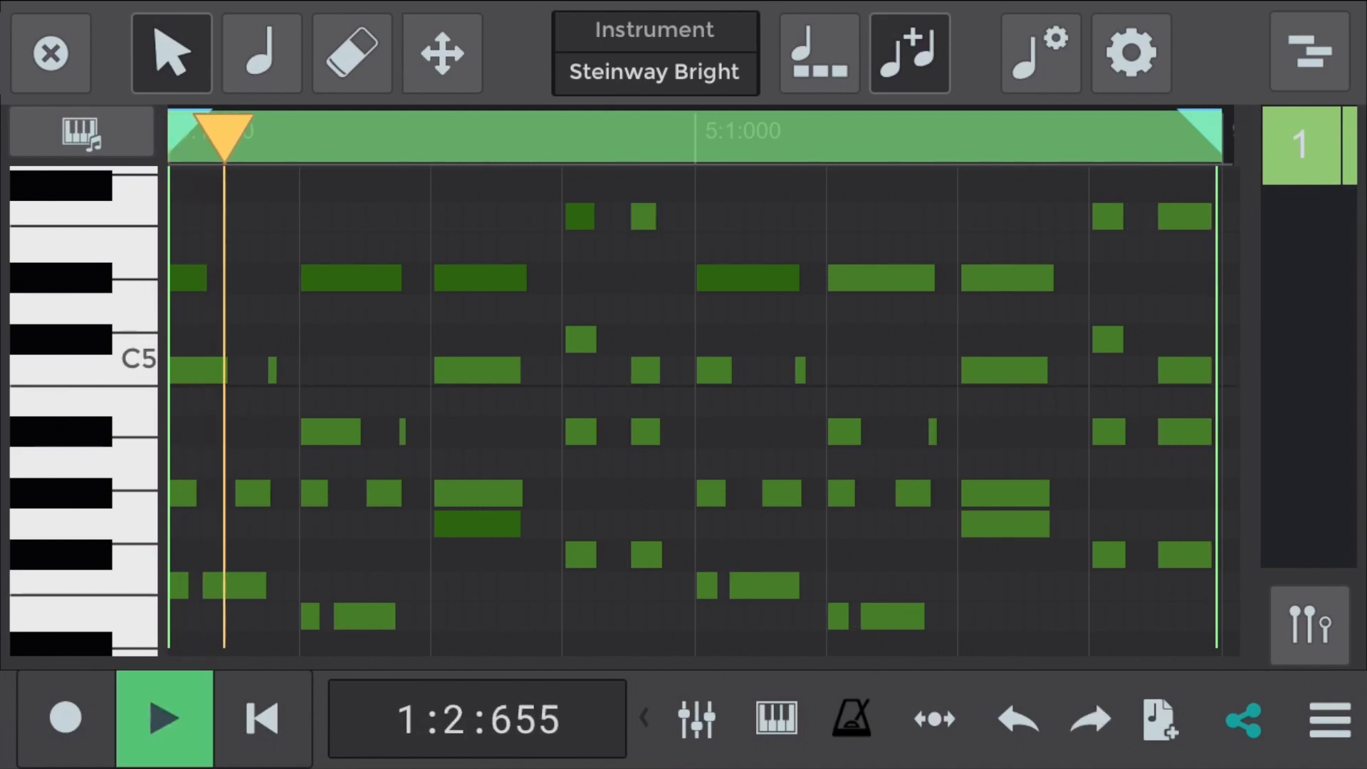
click(164, 716)
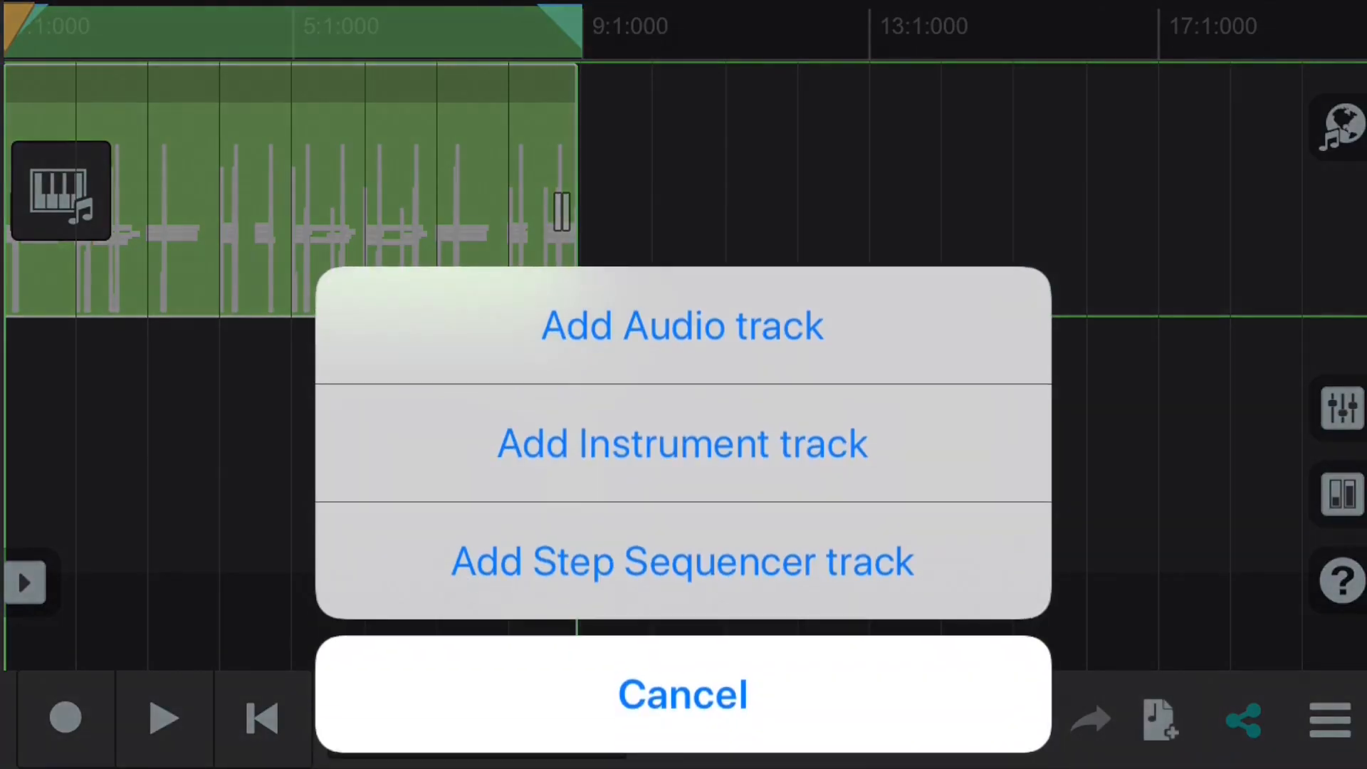
Add a second instrument track with the Rhodes Bright electric piano sound.
click(682, 443)
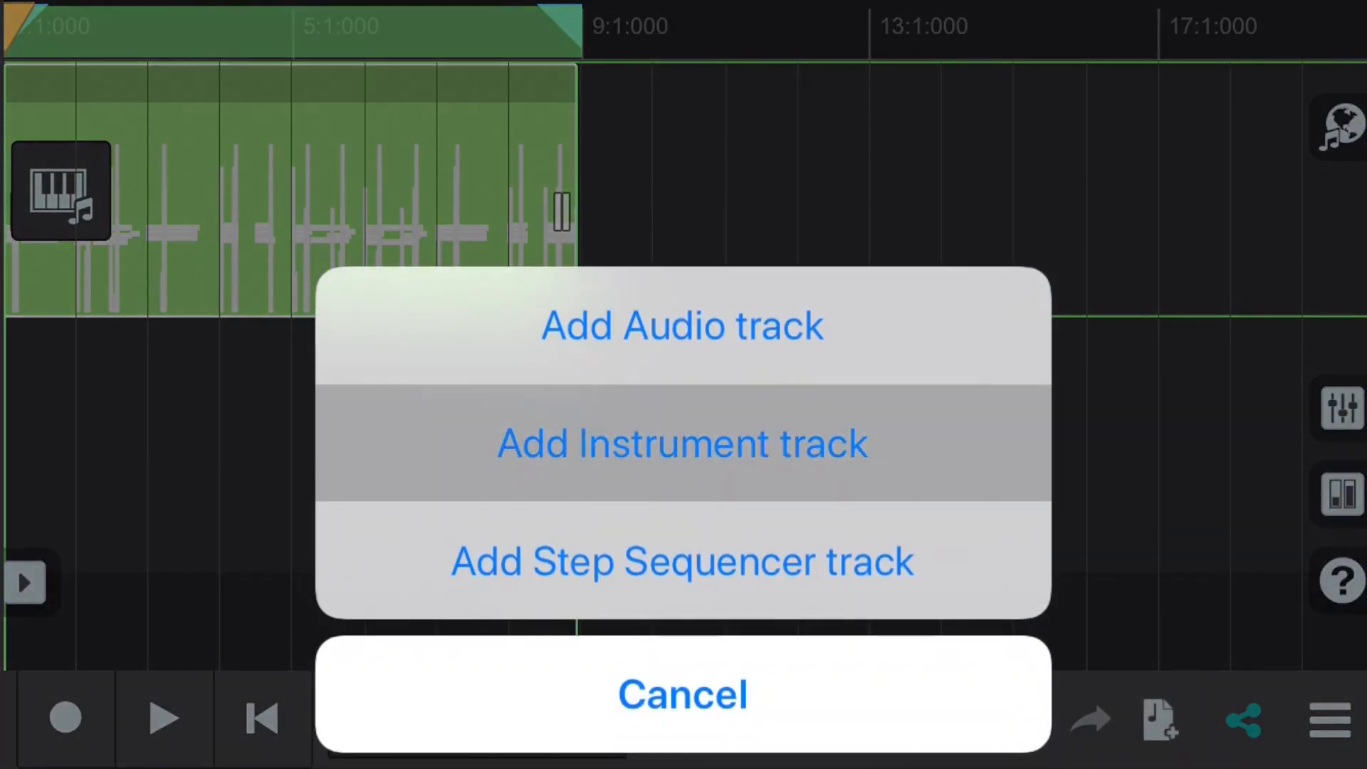
click(682, 443)
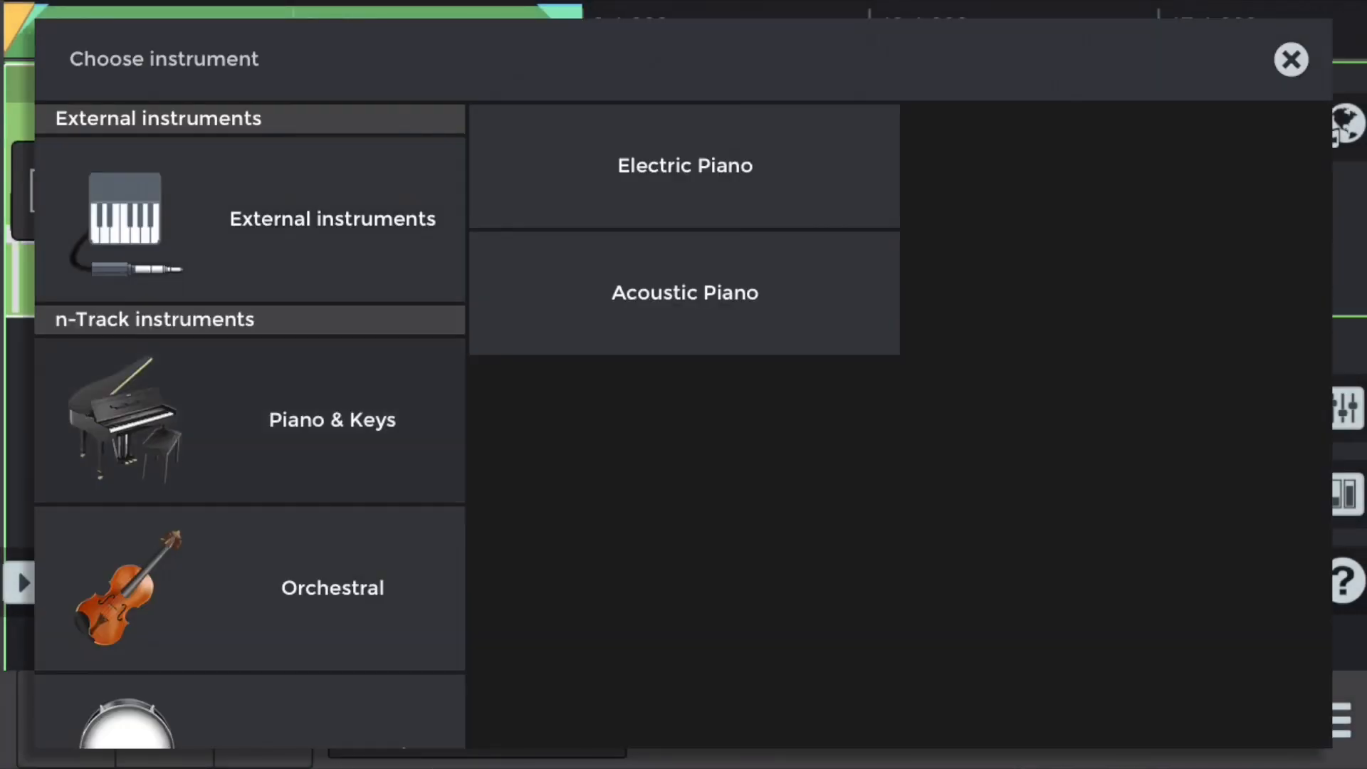
click(685, 165)
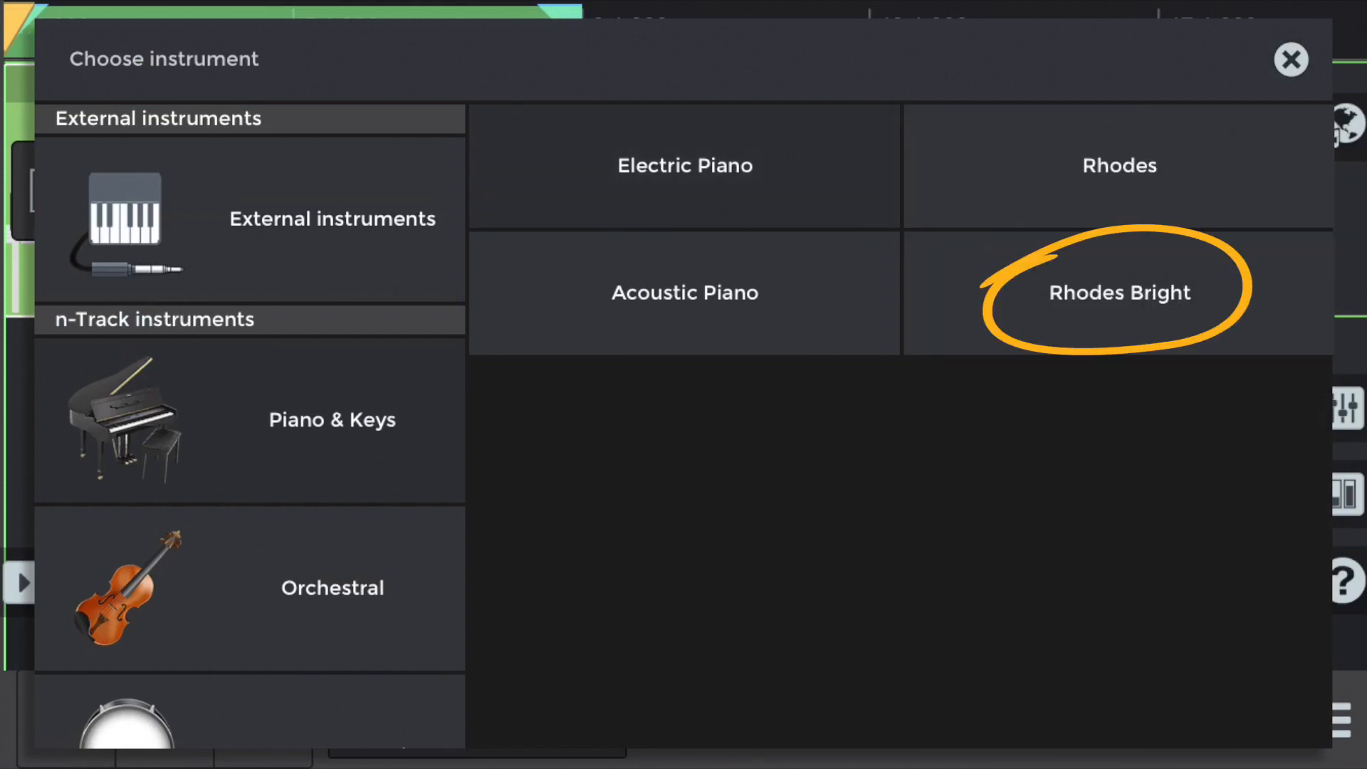
click(1119, 292)
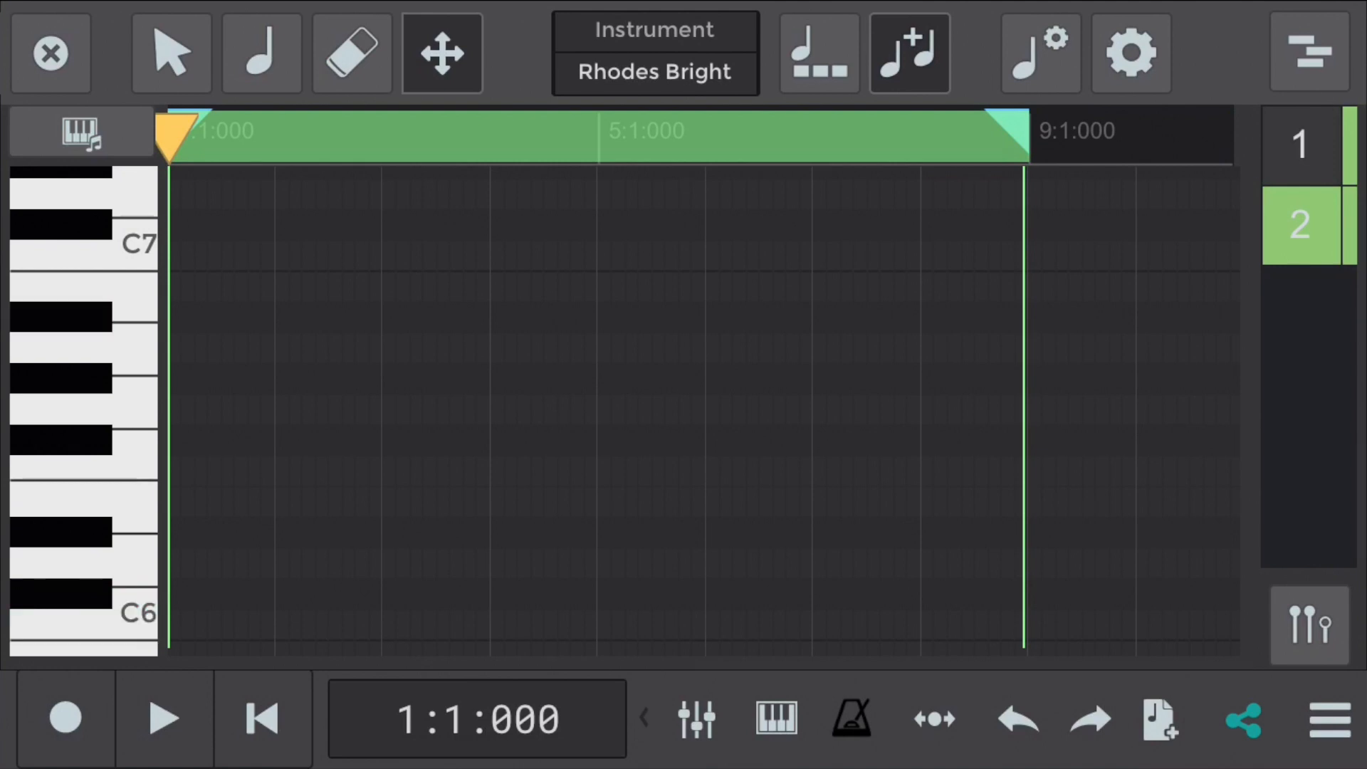
Record a melody on track 2 with the metronome on, then return to the overview.
click(849, 718)
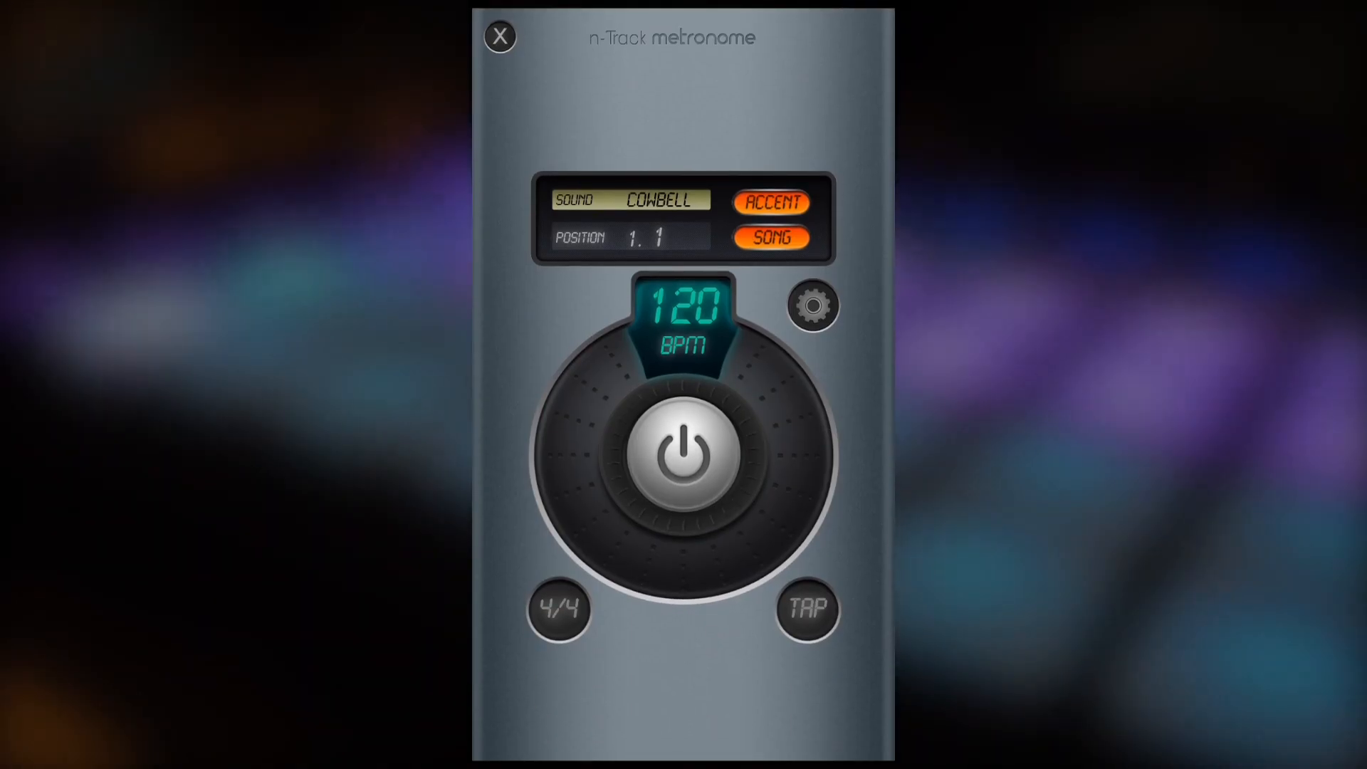
click(500, 36)
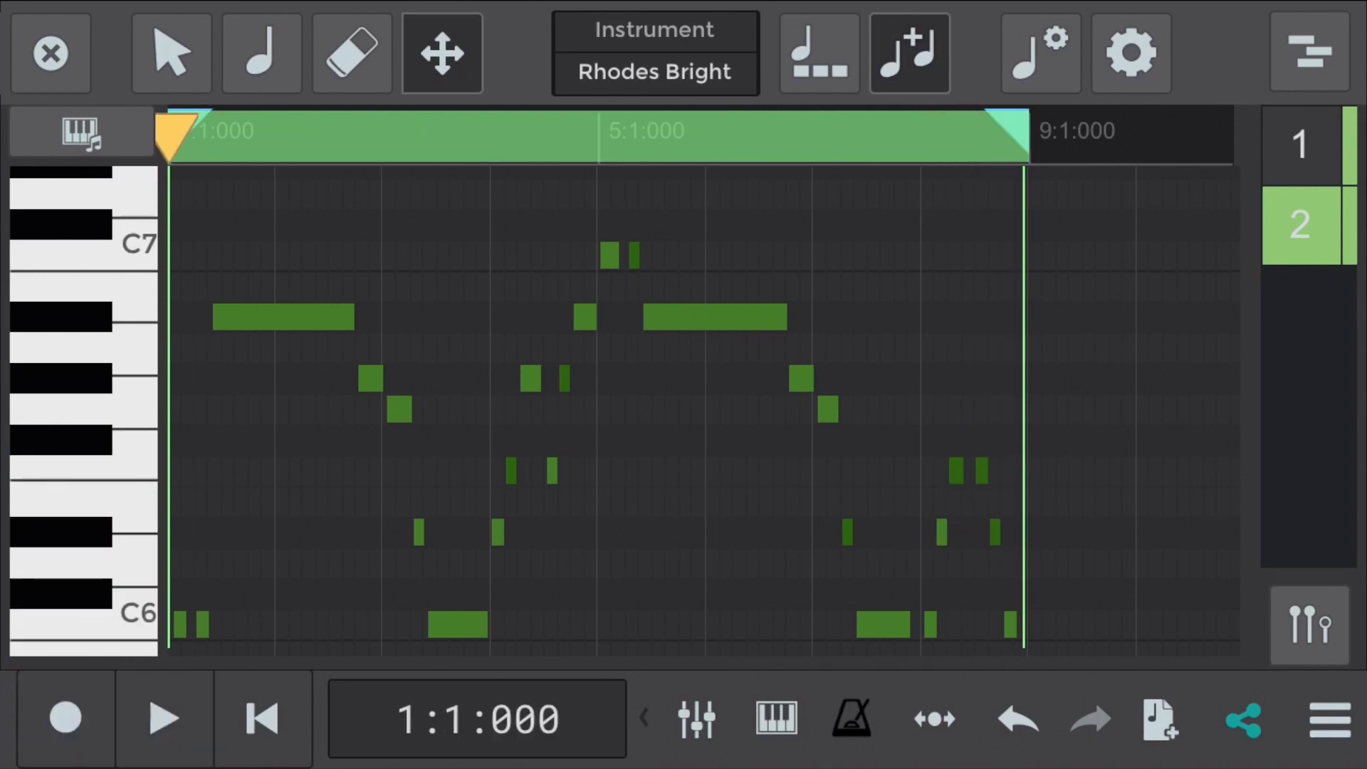
click(163, 718)
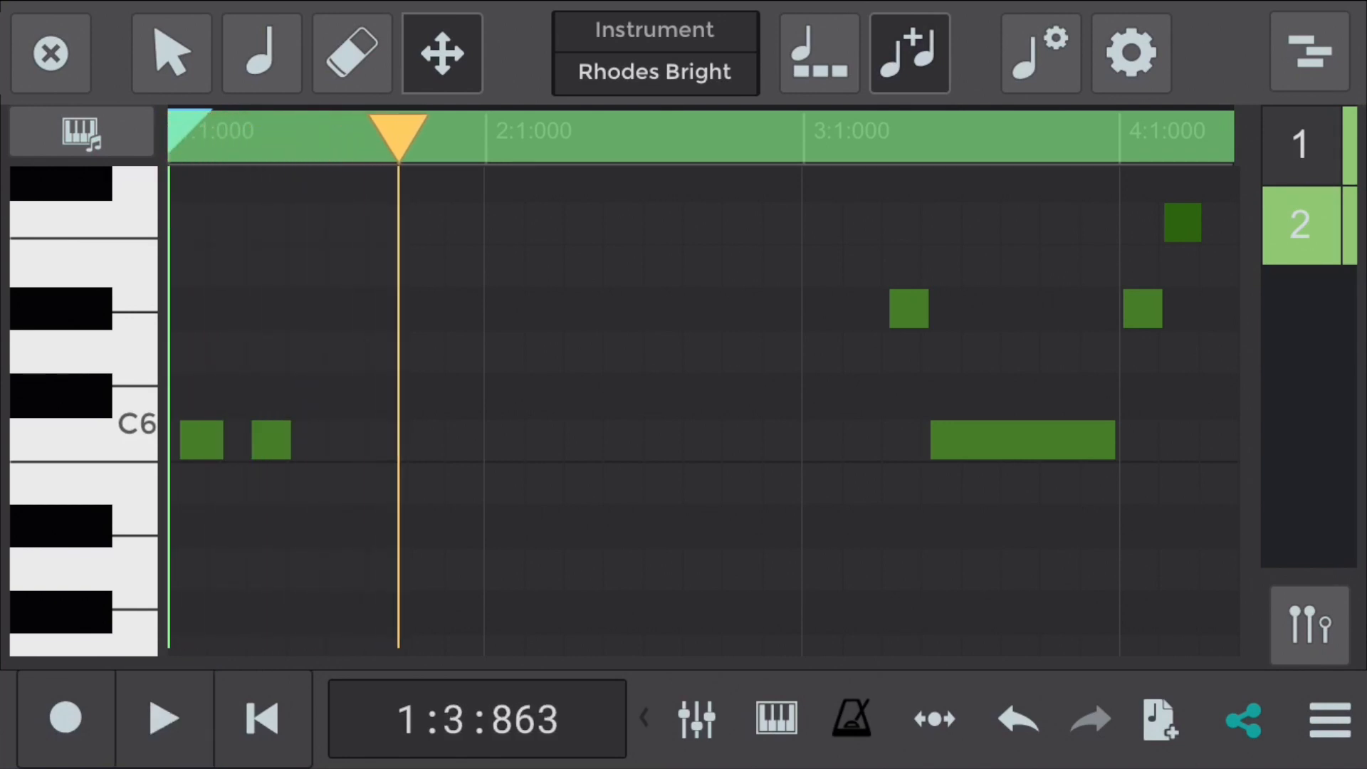
click(262, 718)
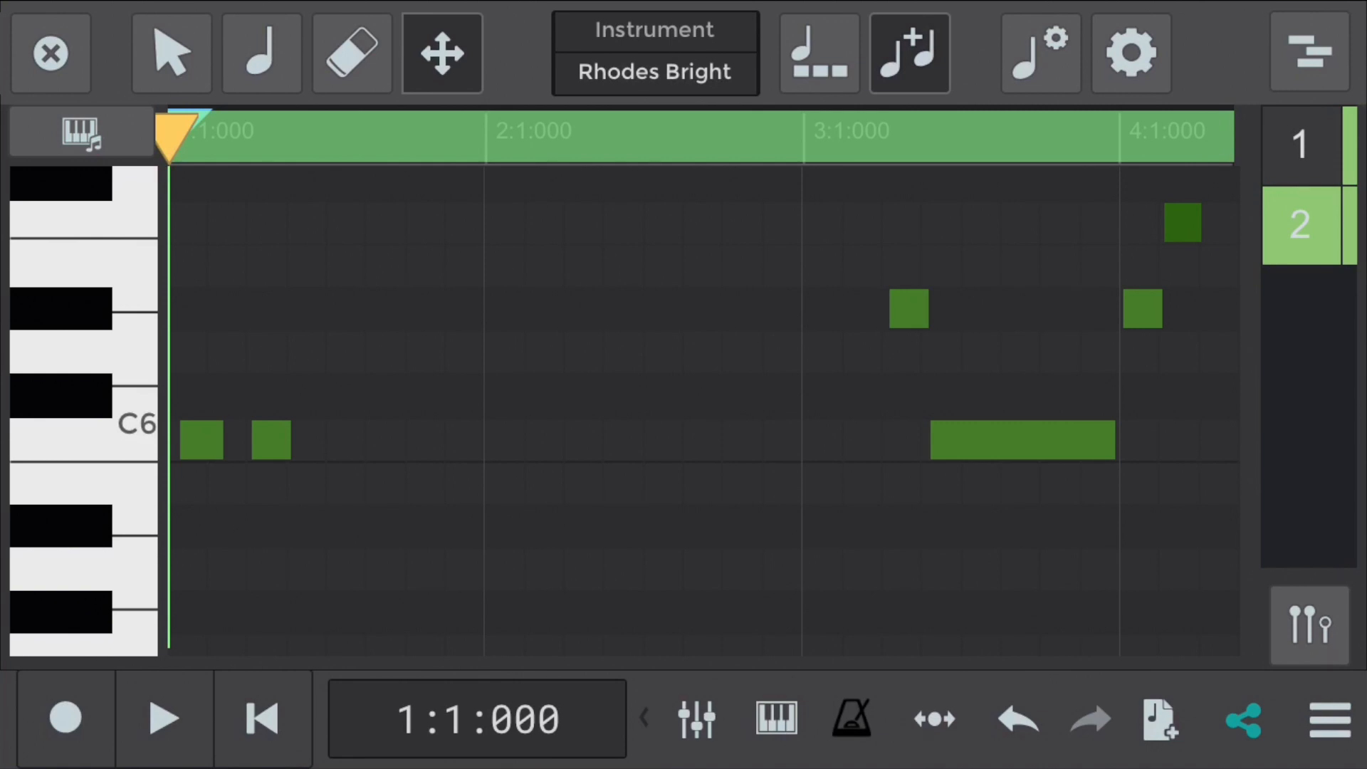
click(50, 53)
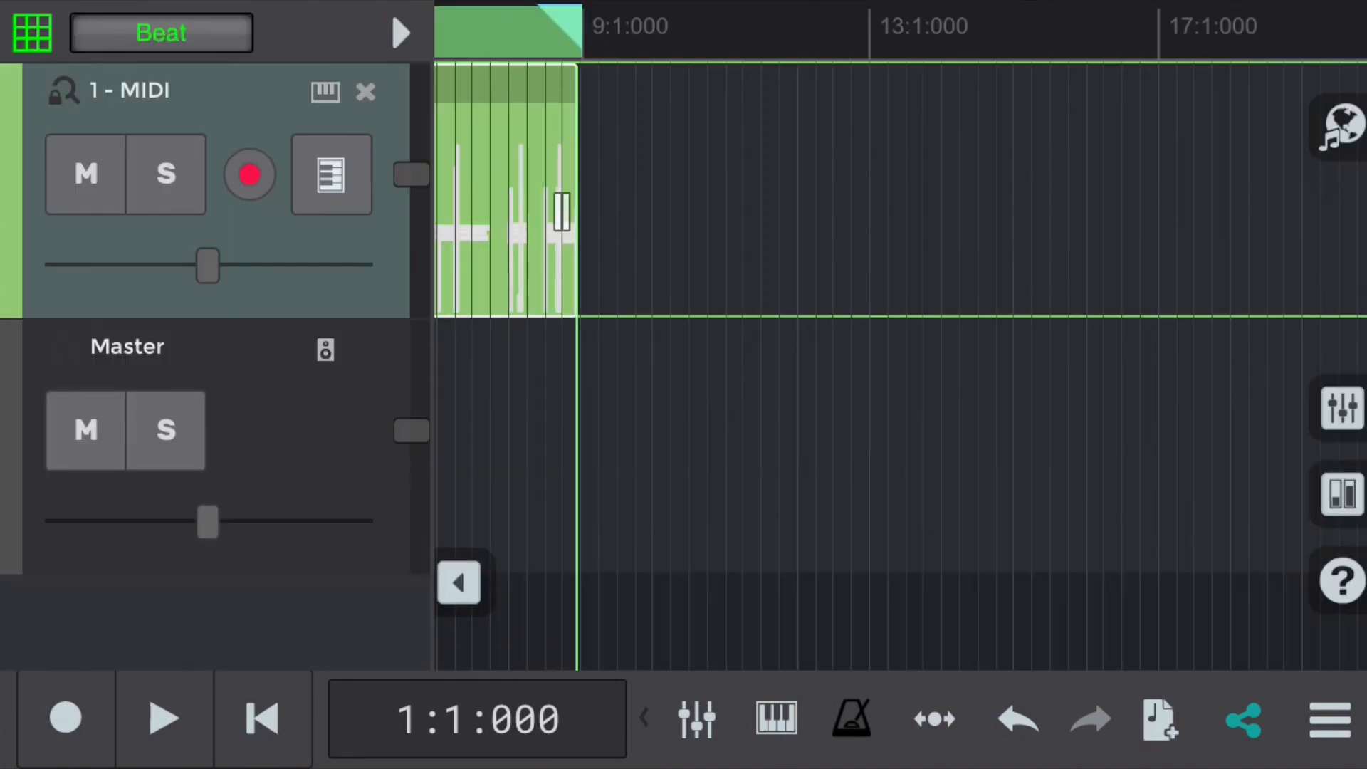
Set snap resolution to eighth notes and open track 2's melody for editing.
click(161, 33)
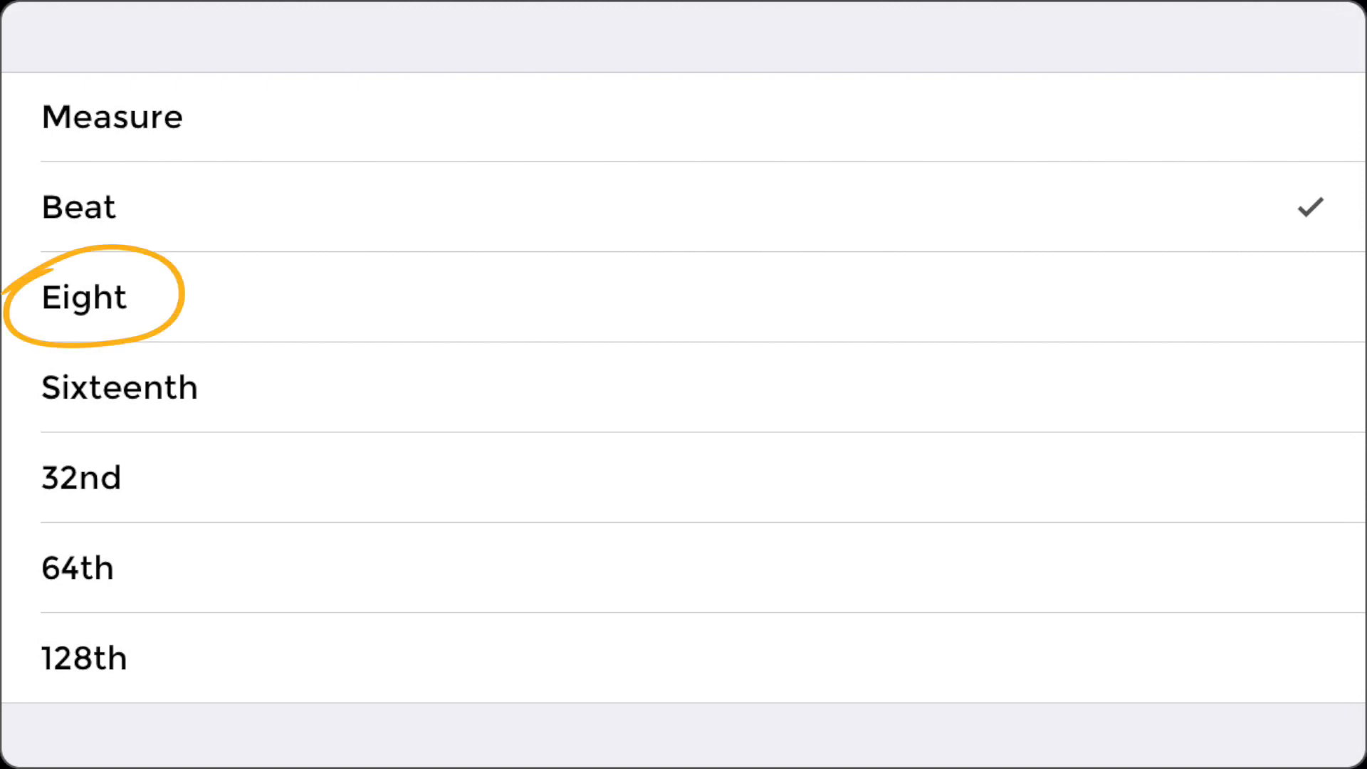
click(84, 296)
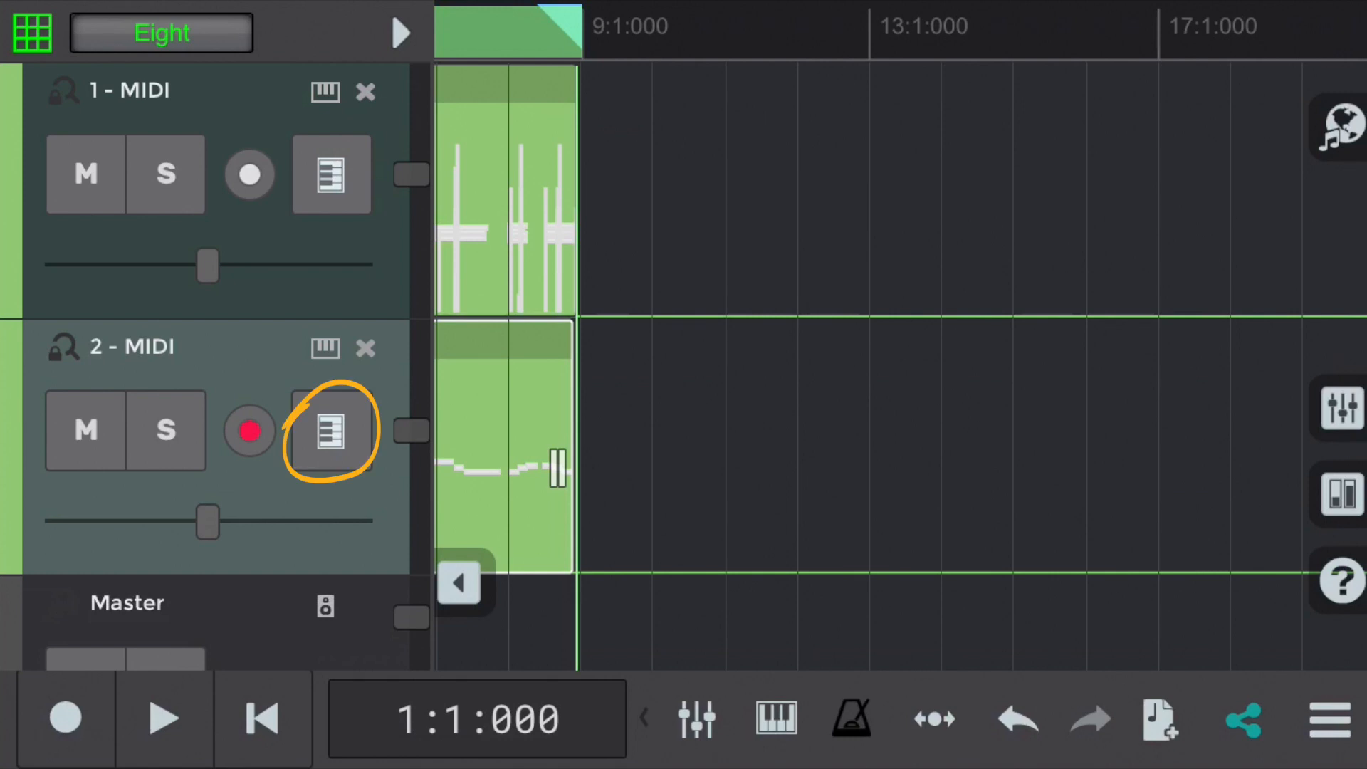
click(331, 431)
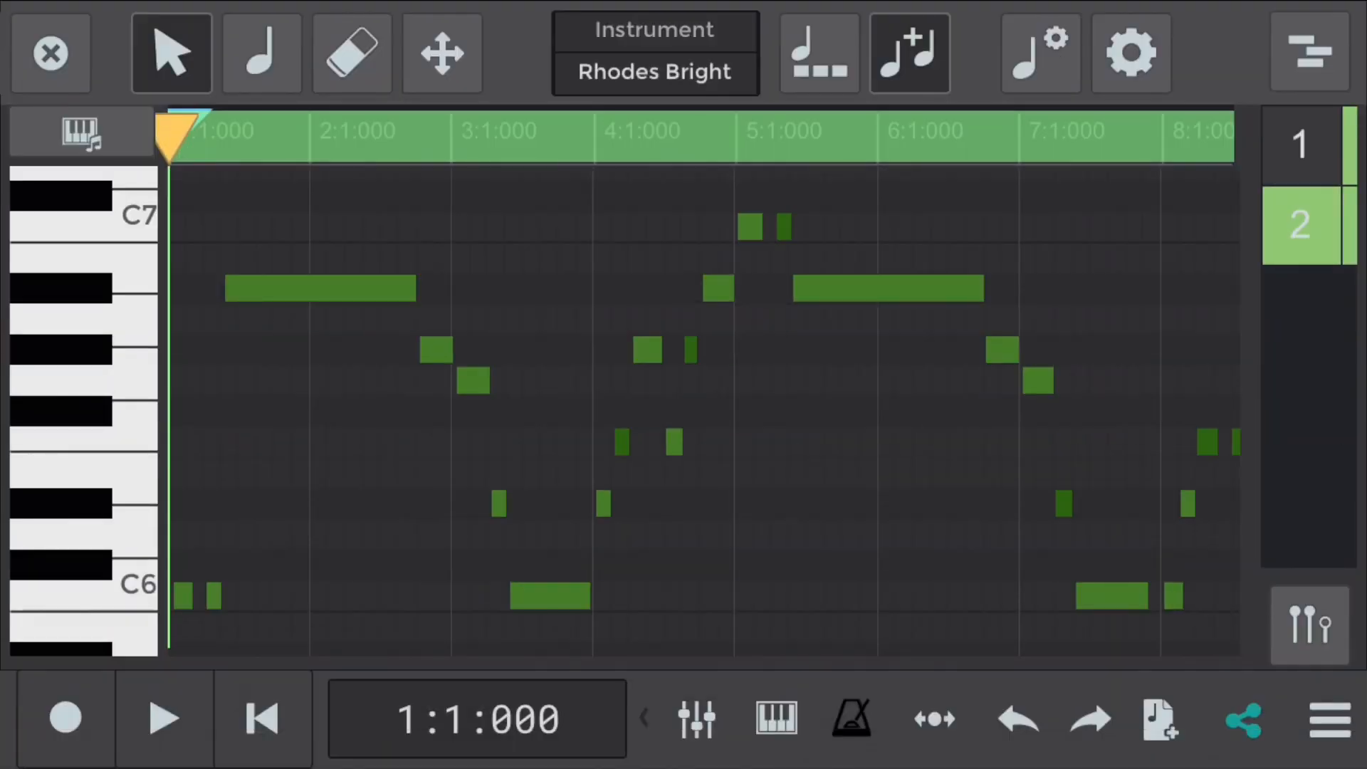
Select all Rhodes melody notes, quantize them to eighths and play back.
click(321, 287)
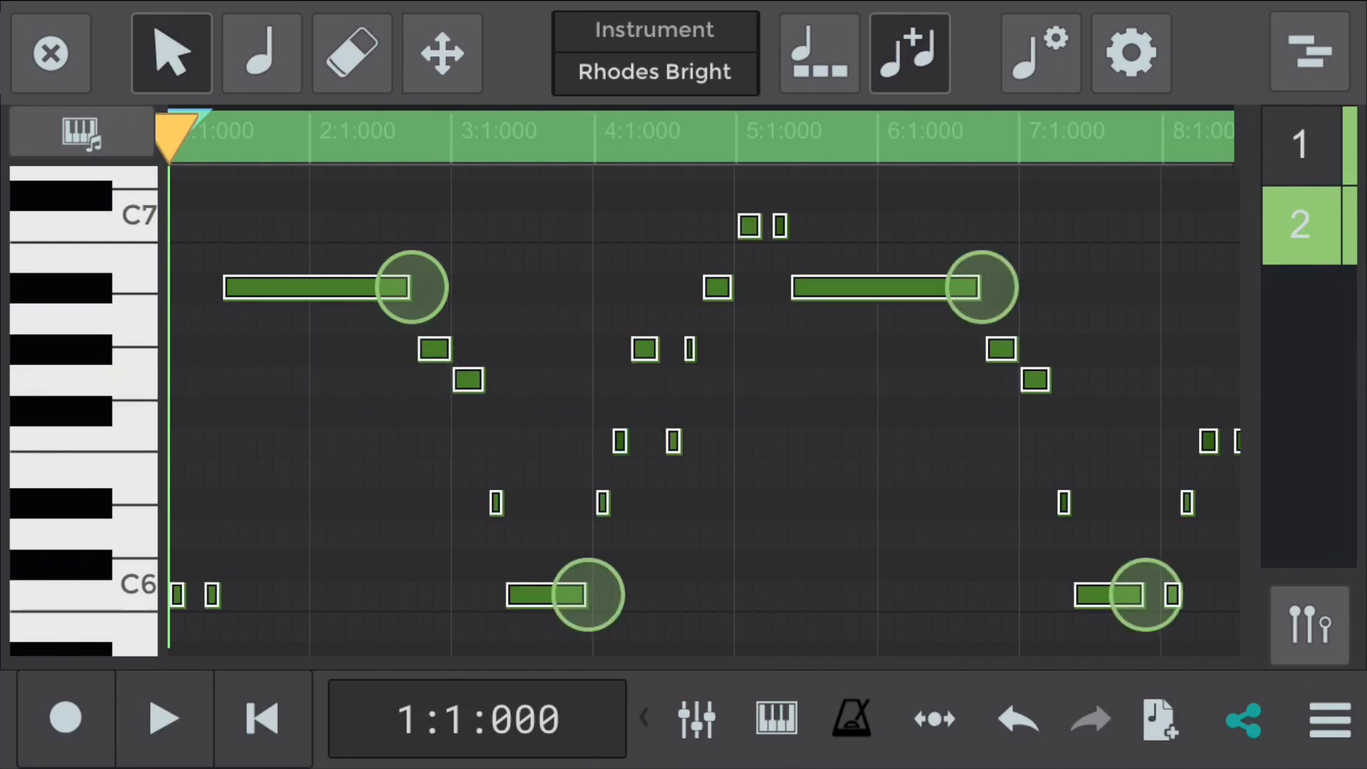
click(164, 718)
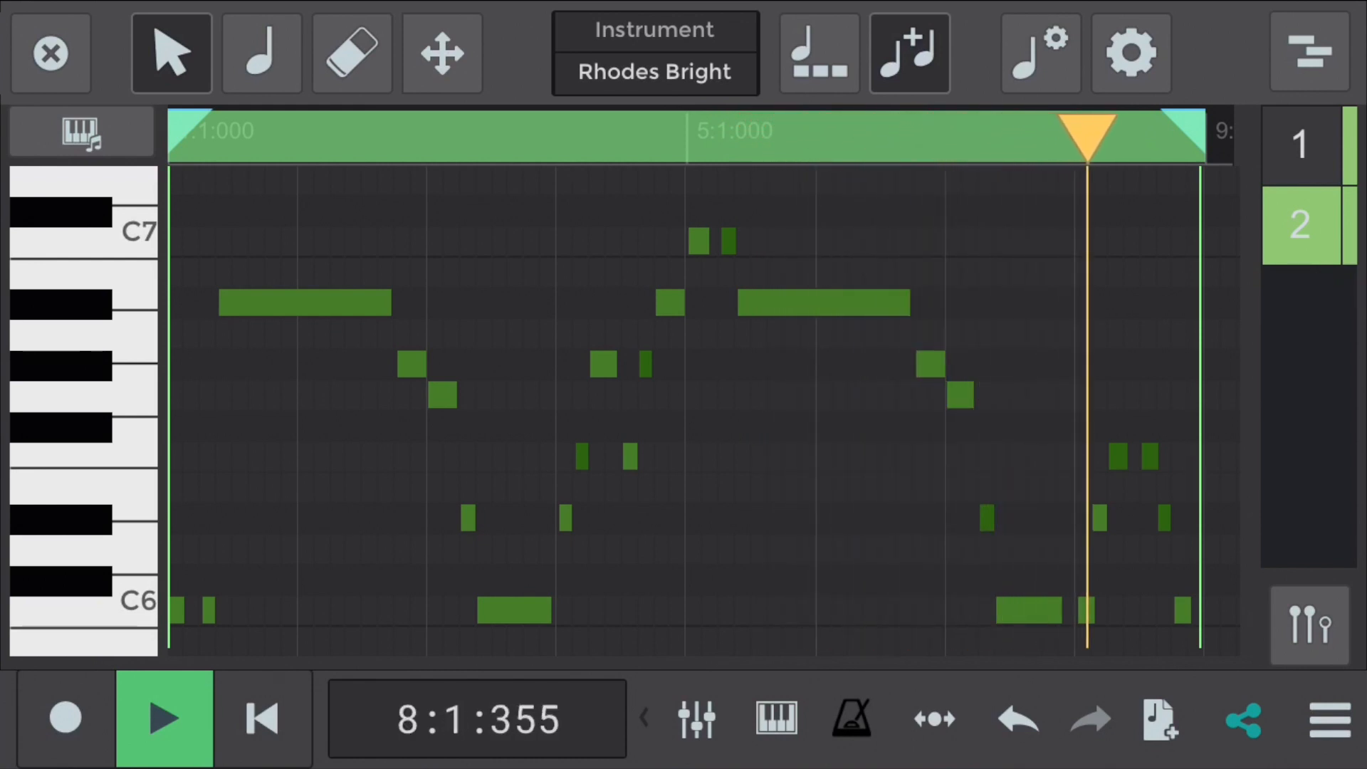
click(655, 52)
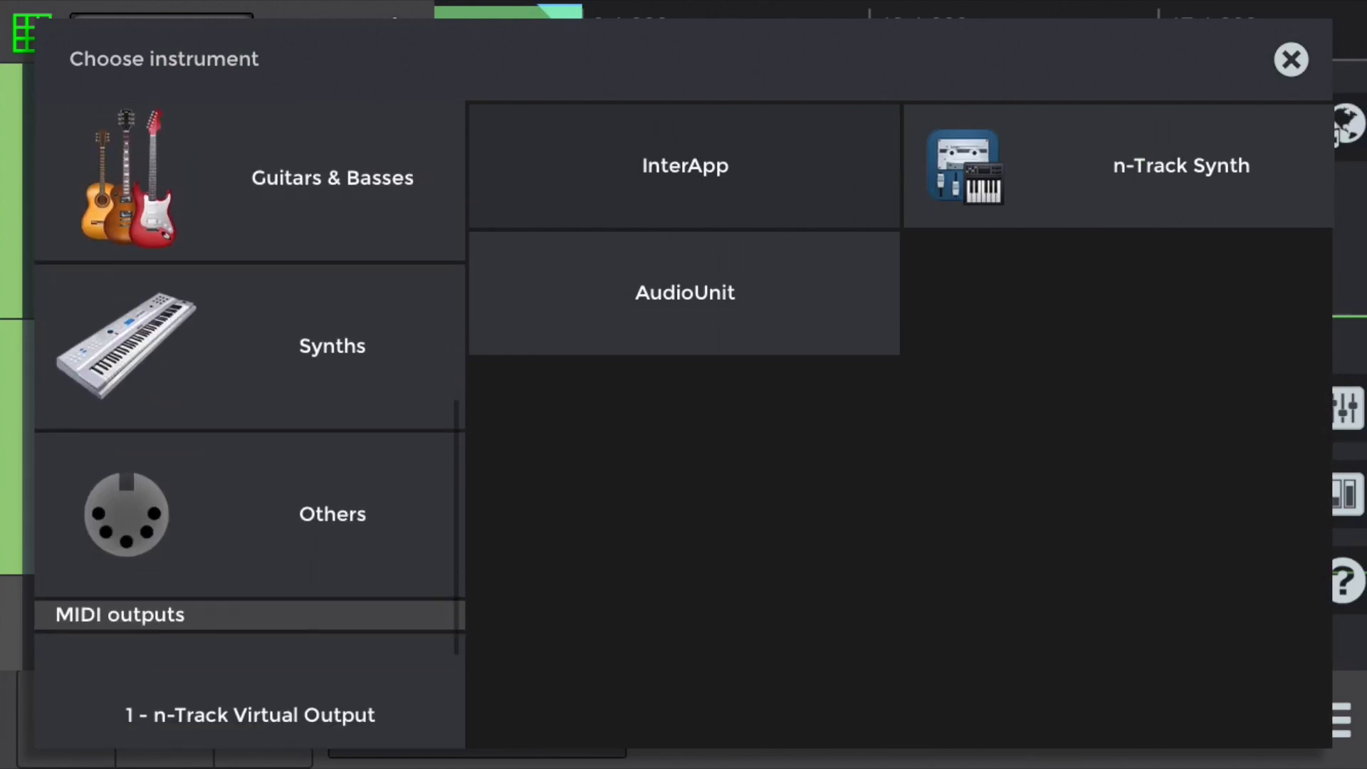
Give the new third track the Lead Oct vintage synth sound.
click(1181, 165)
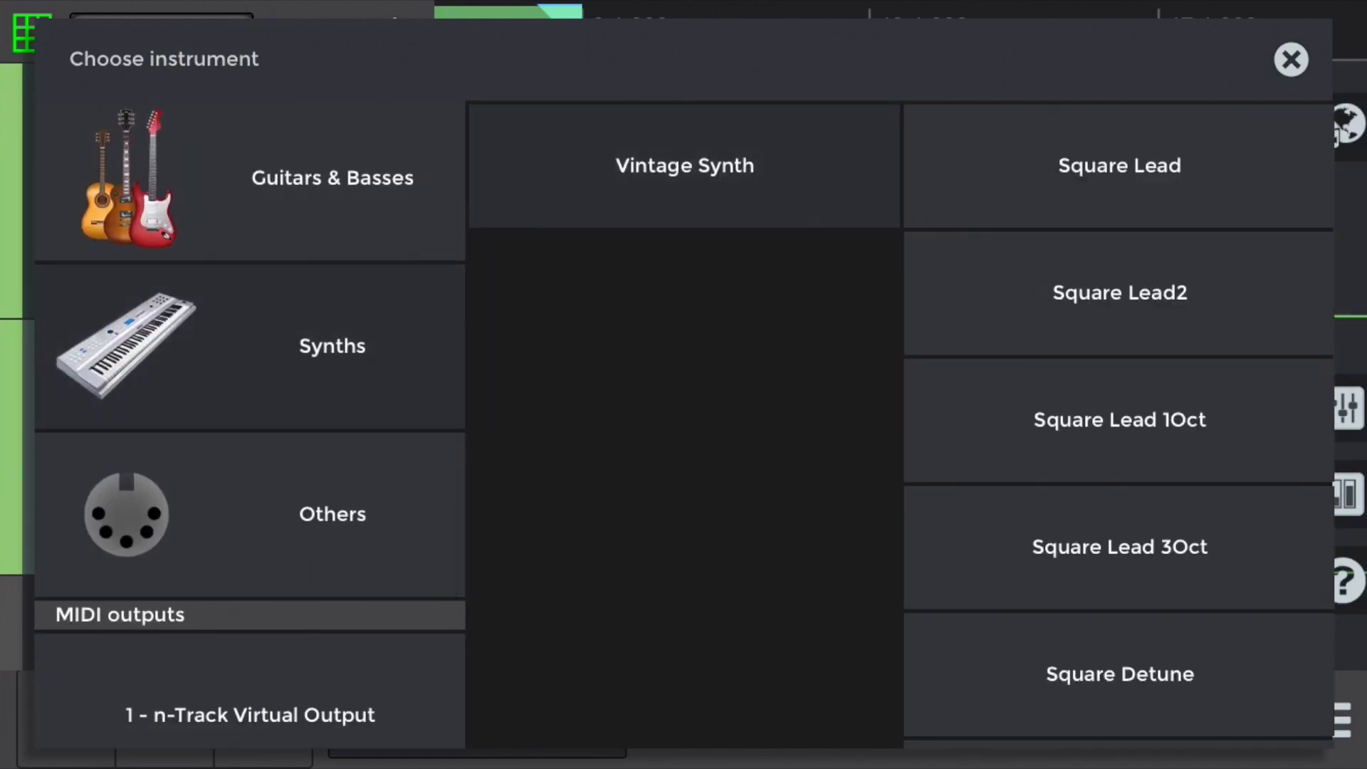
scroll(down, 3)
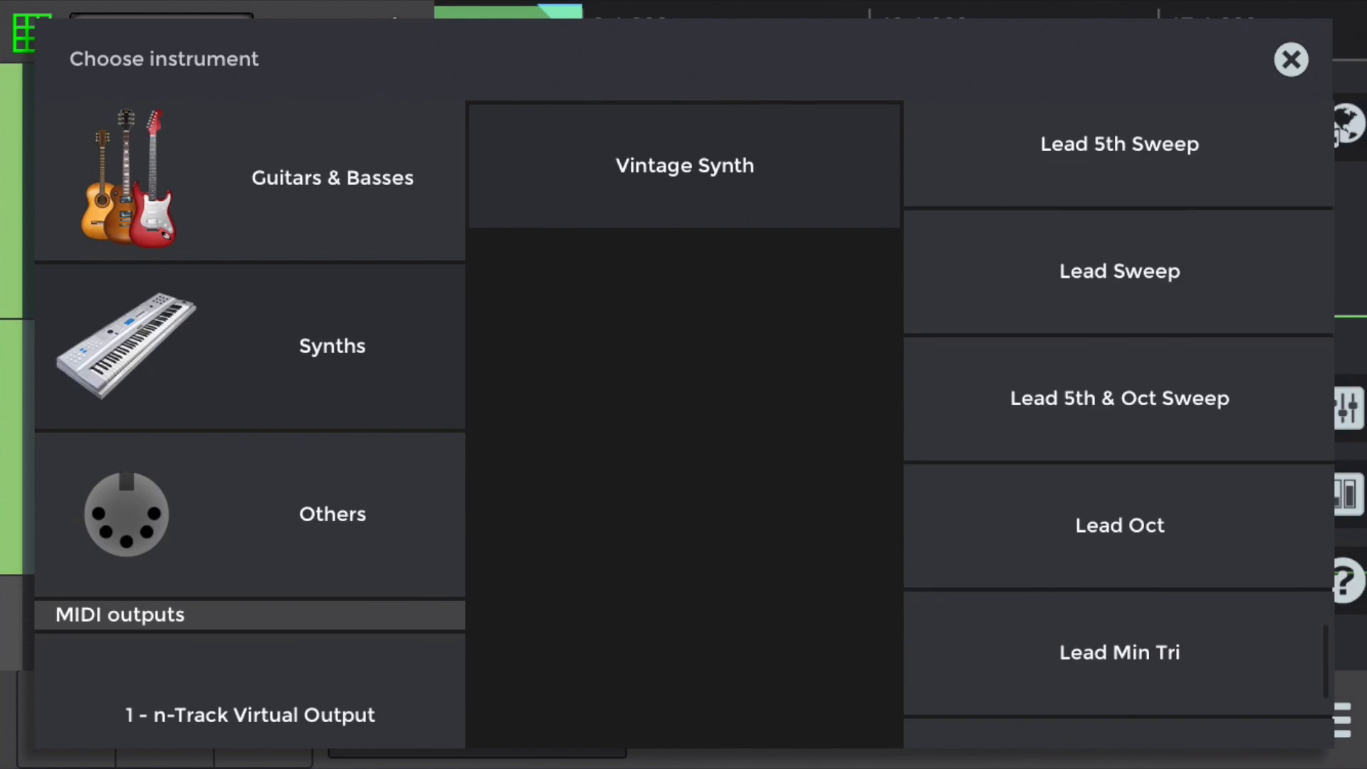
click(1119, 573)
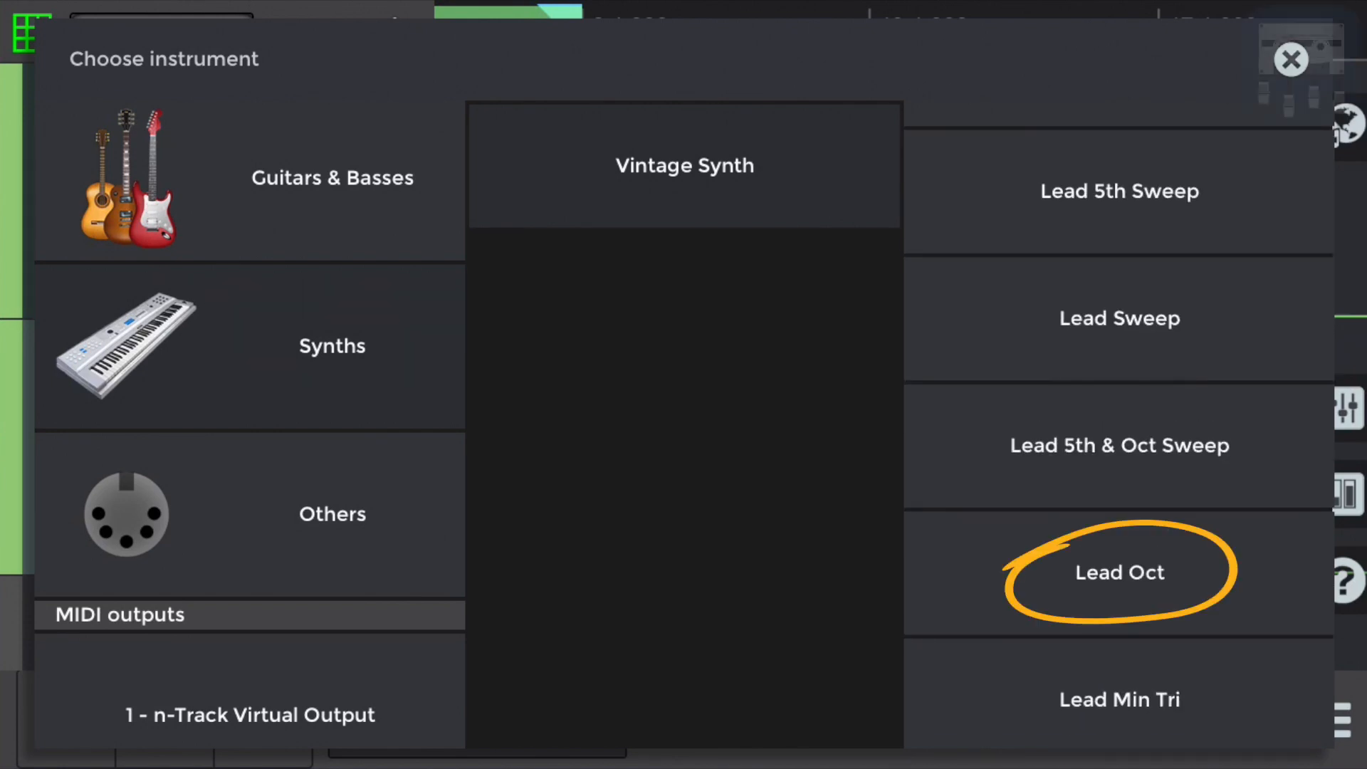
click(1120, 573)
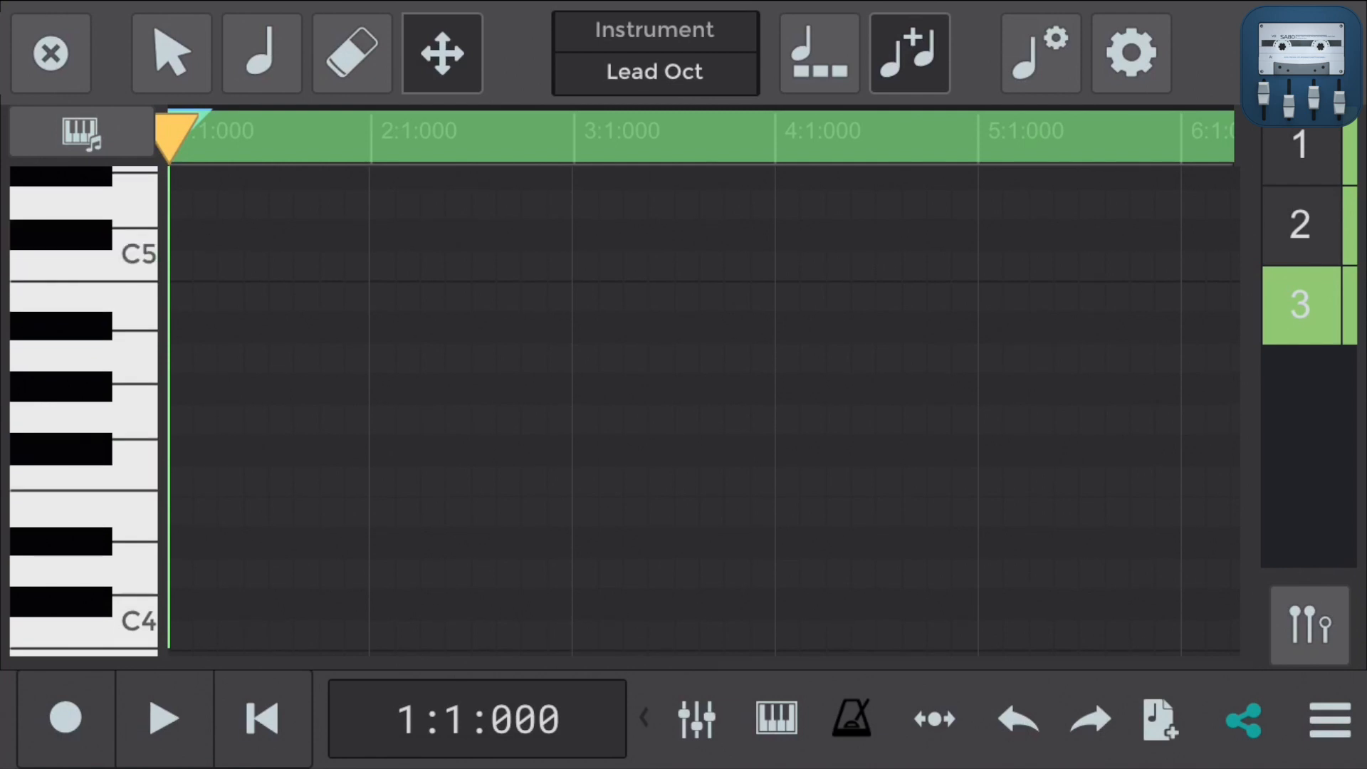
Record a bass line on track 3 and stop the recording.
click(164, 717)
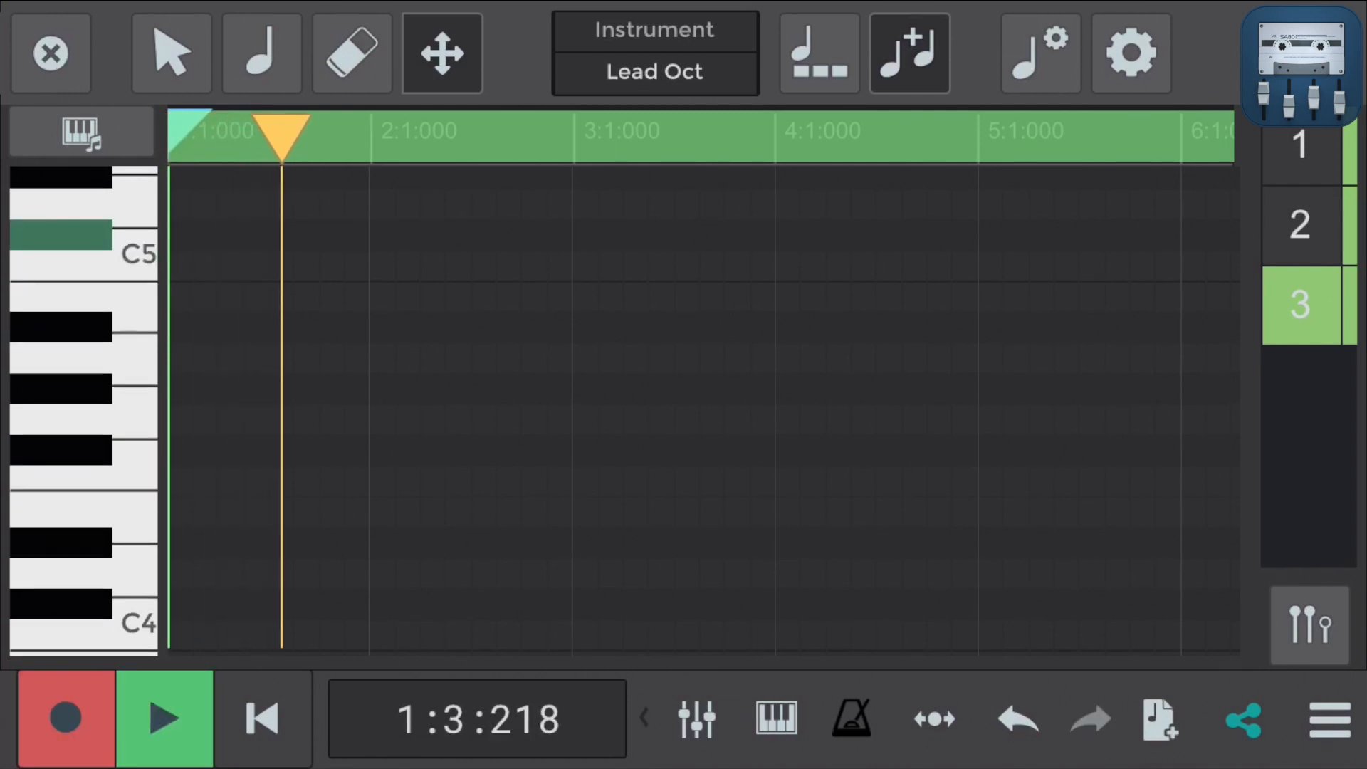
click(272, 235)
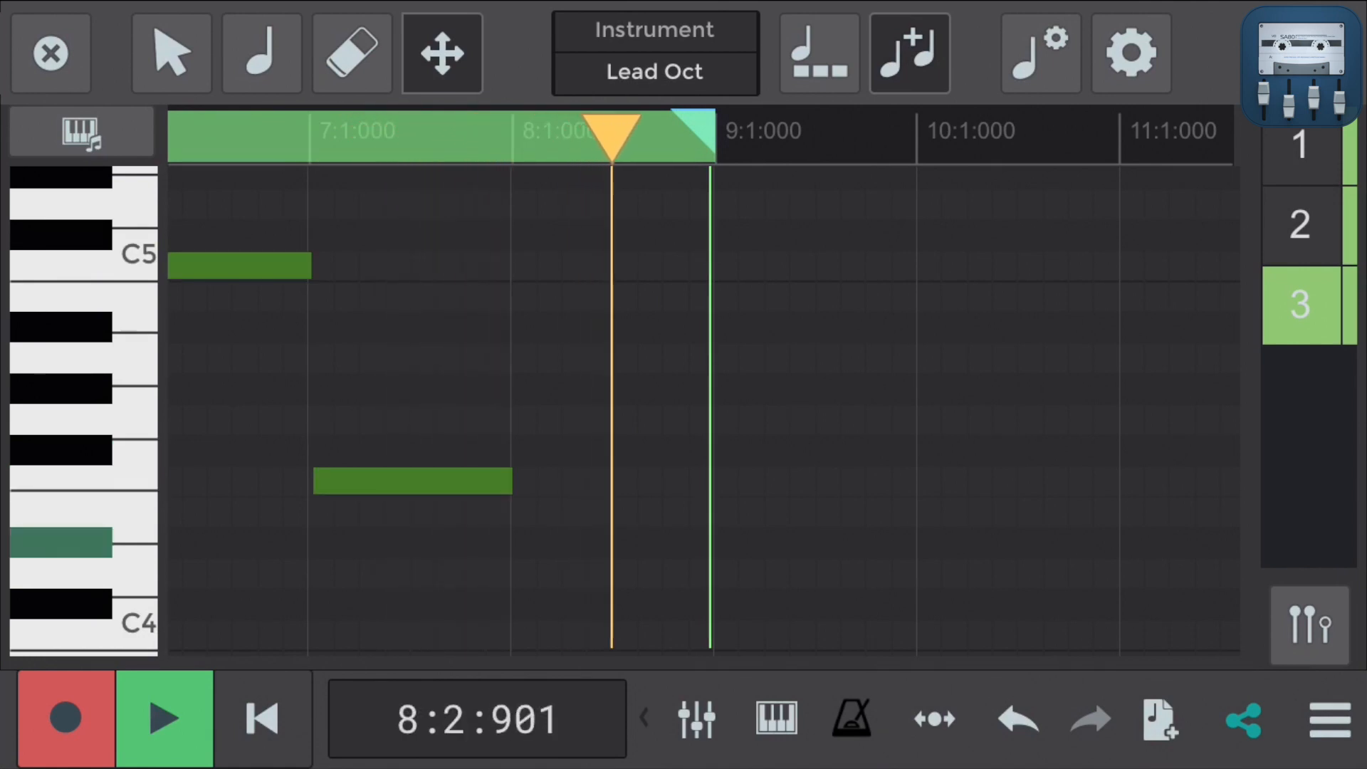
click(162, 717)
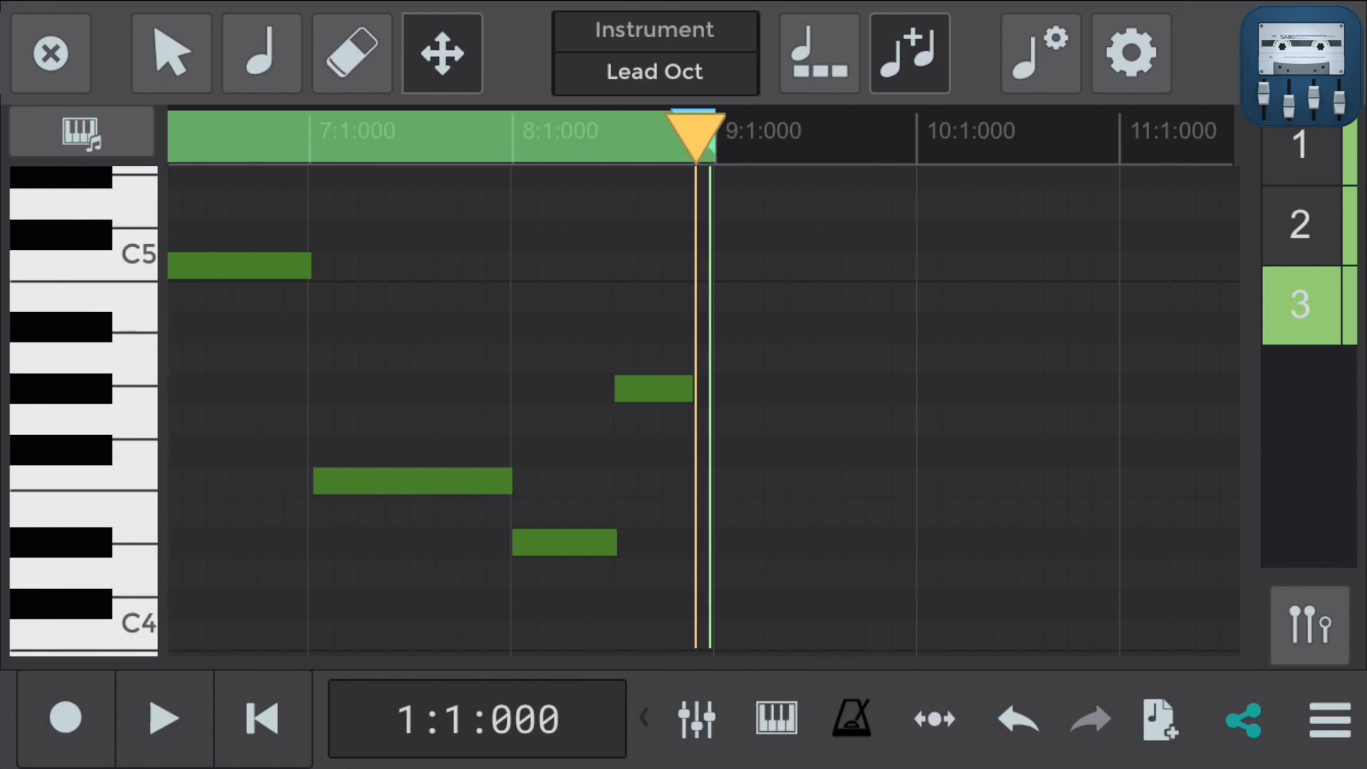
click(164, 718)
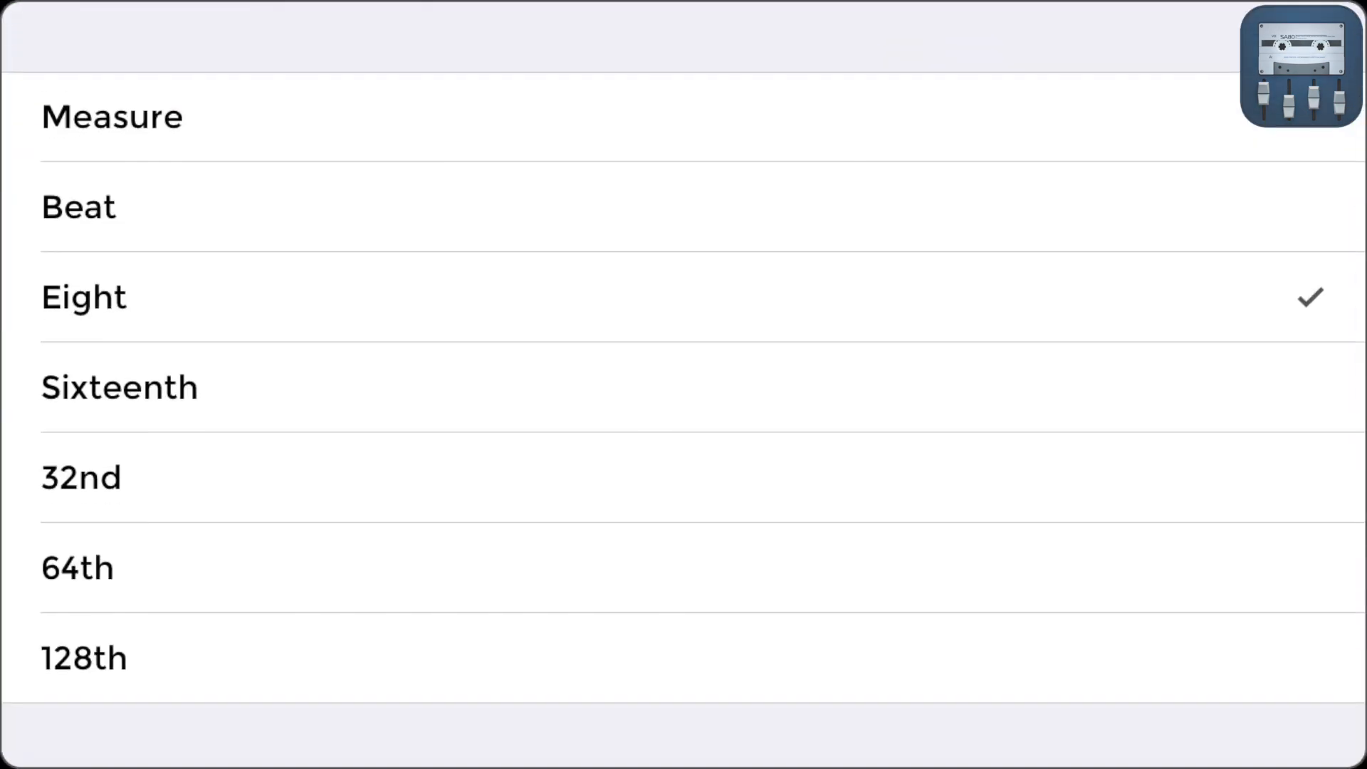
Quantize all Lead Oct bass notes to eighths and return to the tracks overview.
scroll(down, 3)
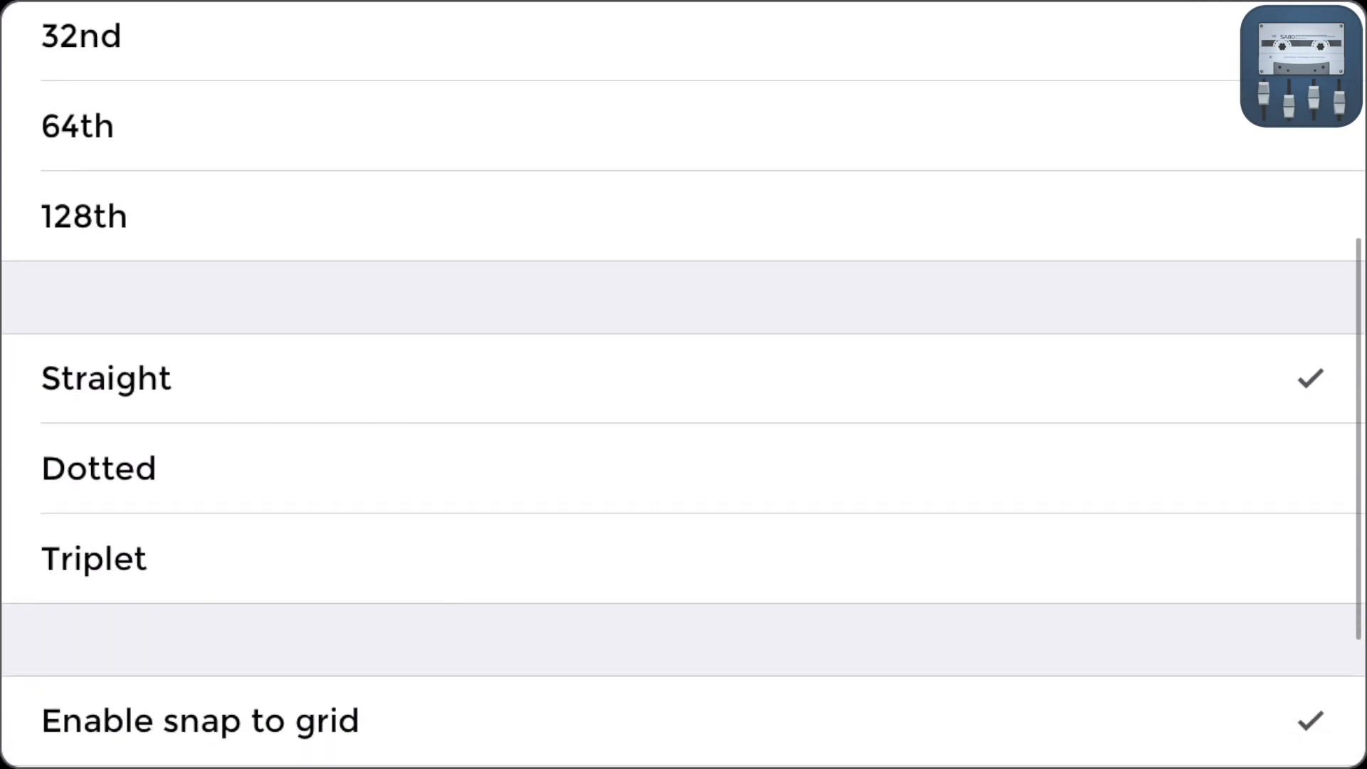
scroll(down, 3)
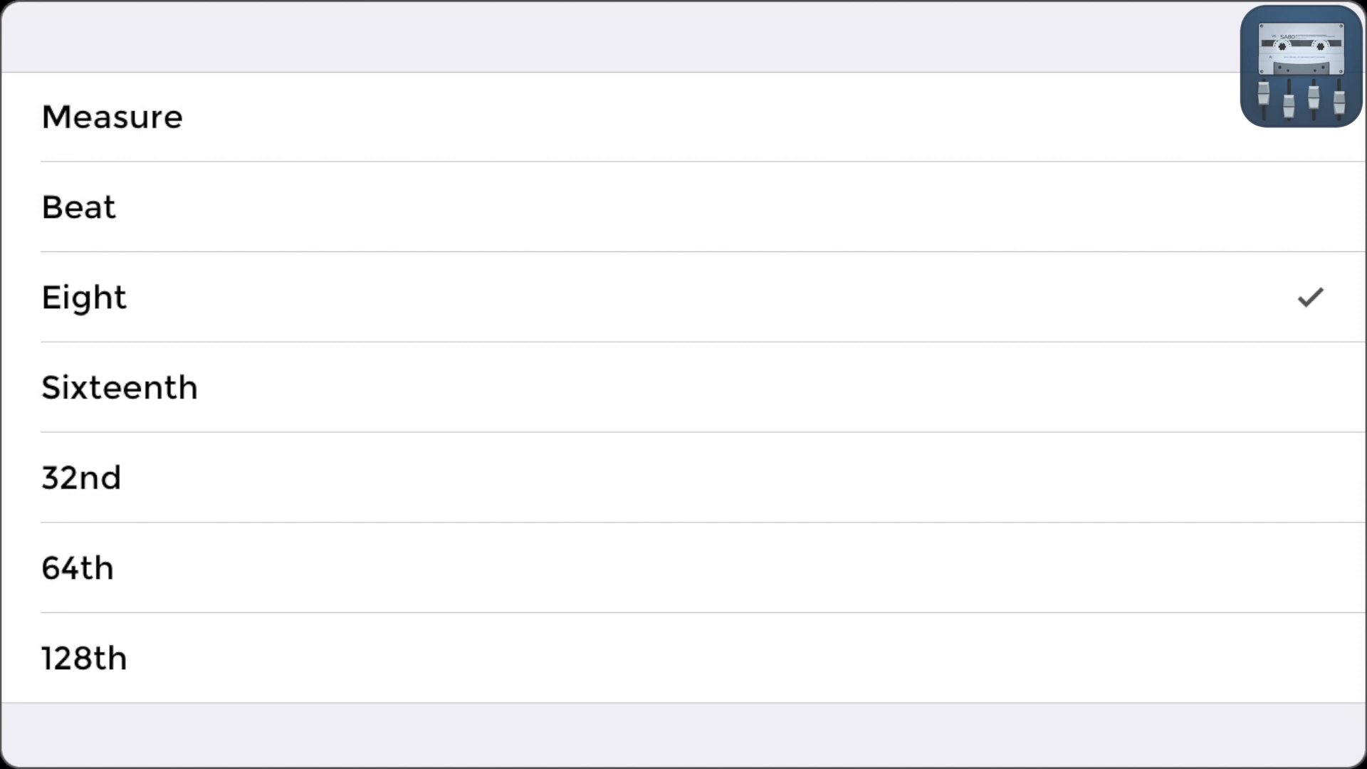
click(78, 207)
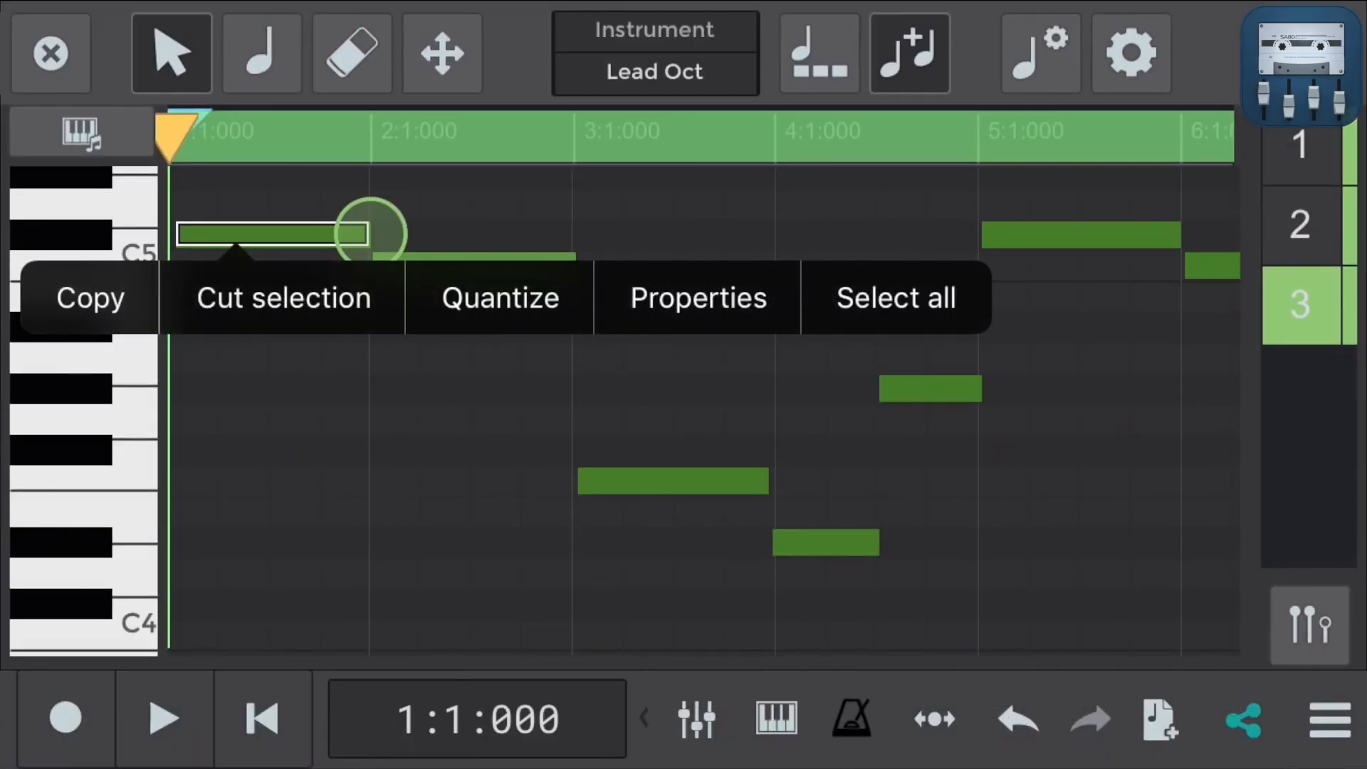
click(895, 297)
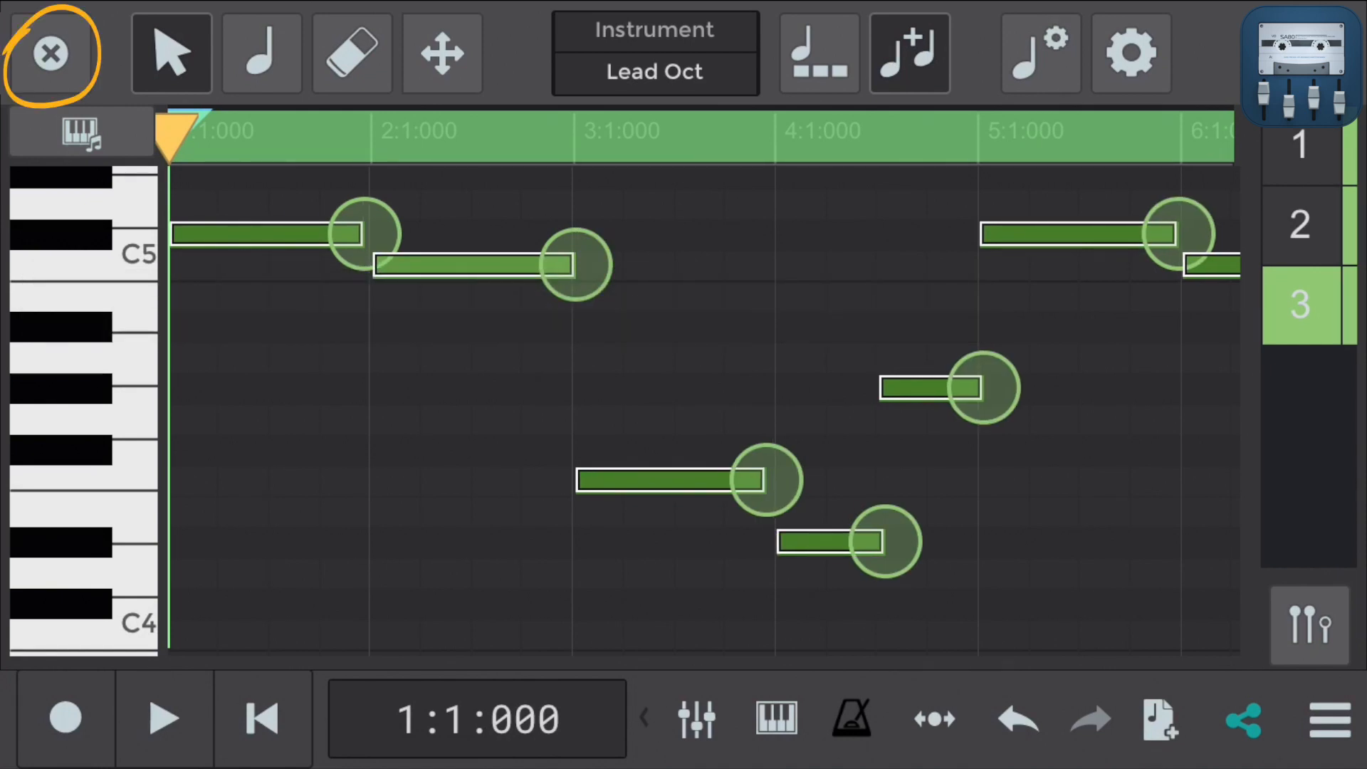
click(48, 53)
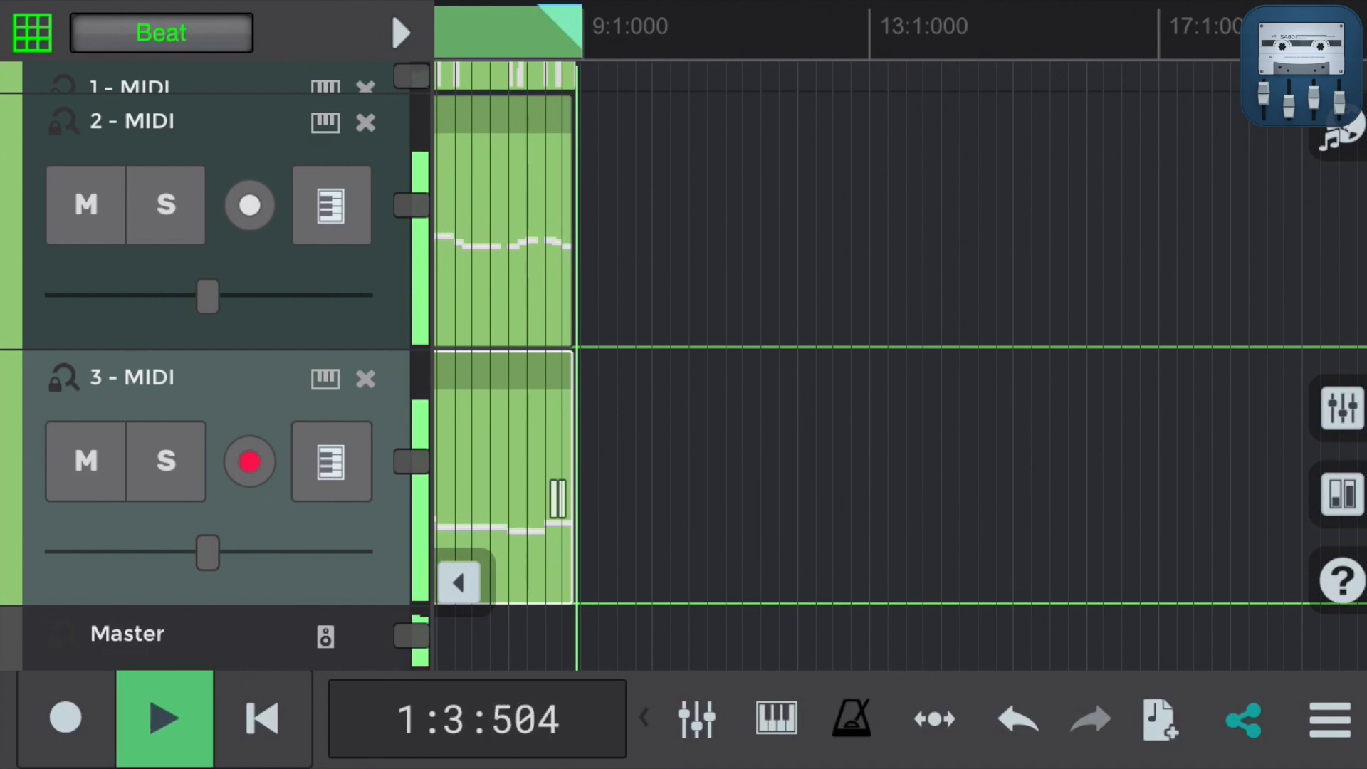